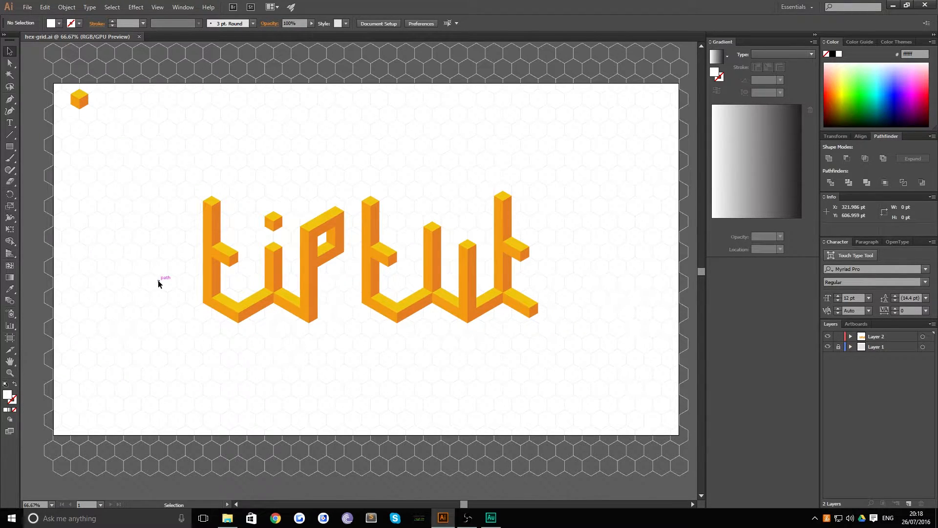
{"action": "mouse_move", "coordinate": [155, 262]}
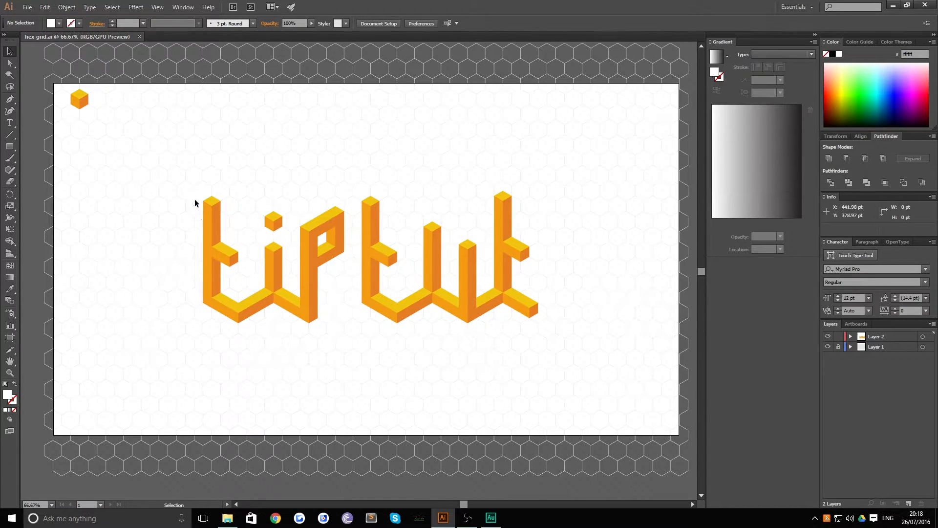
{"action": "mouse_move", "coordinate": [312, 191]}
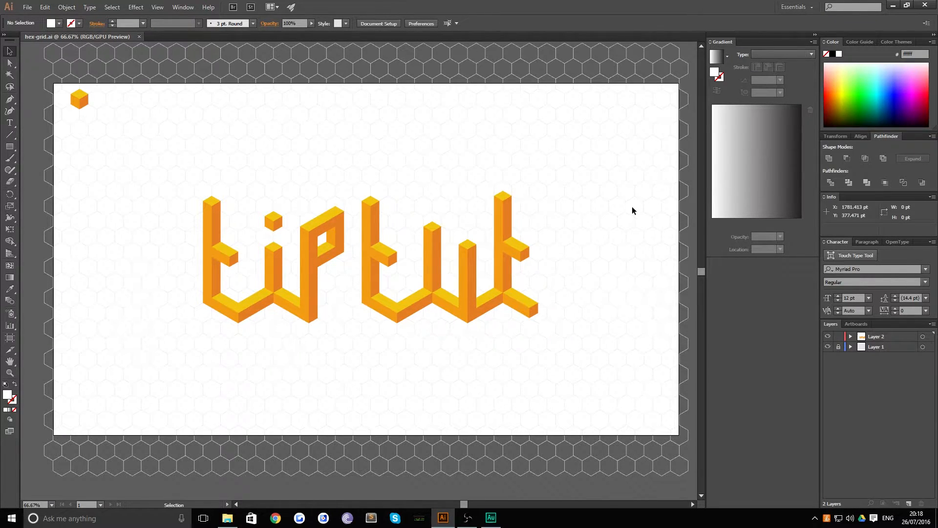
{"action": "mouse_move", "coordinate": [654, 288]}
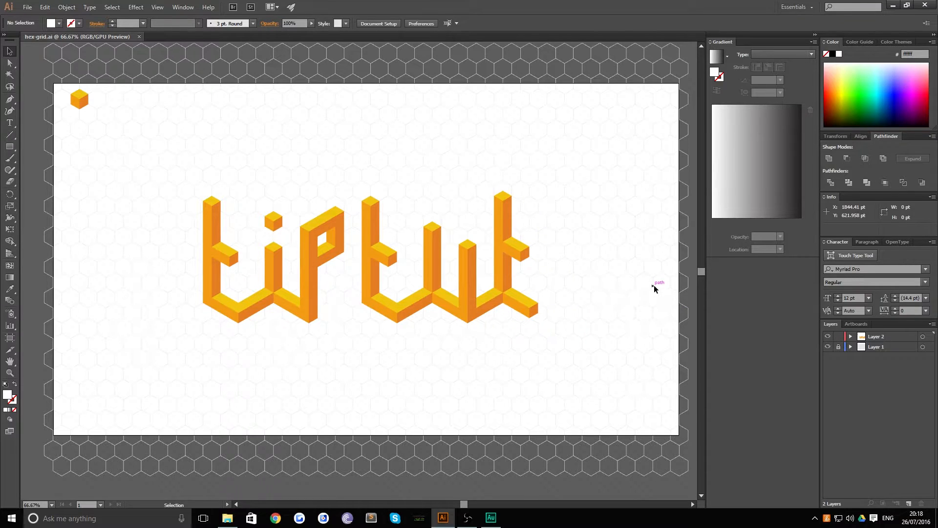
{"action": "mouse_move", "coordinate": [602, 247]}
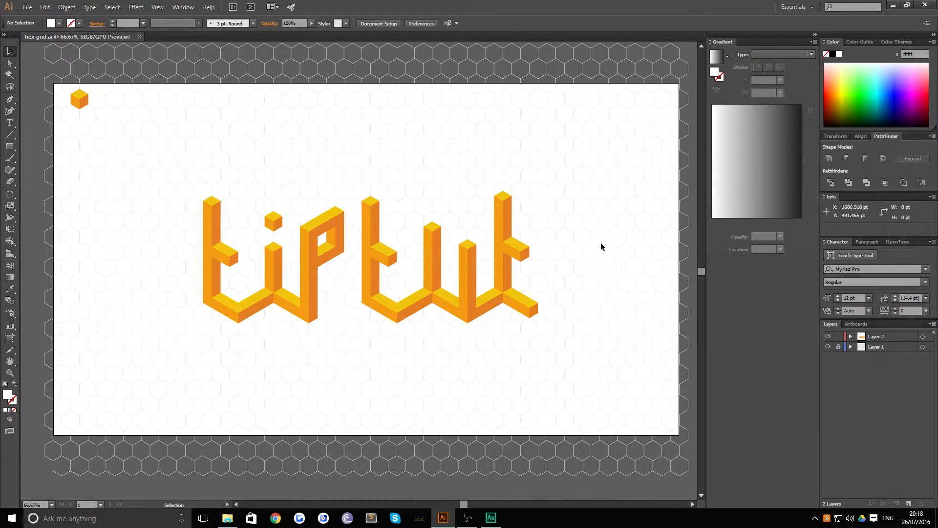
{"action": "mouse_move", "coordinate": [592, 231]}
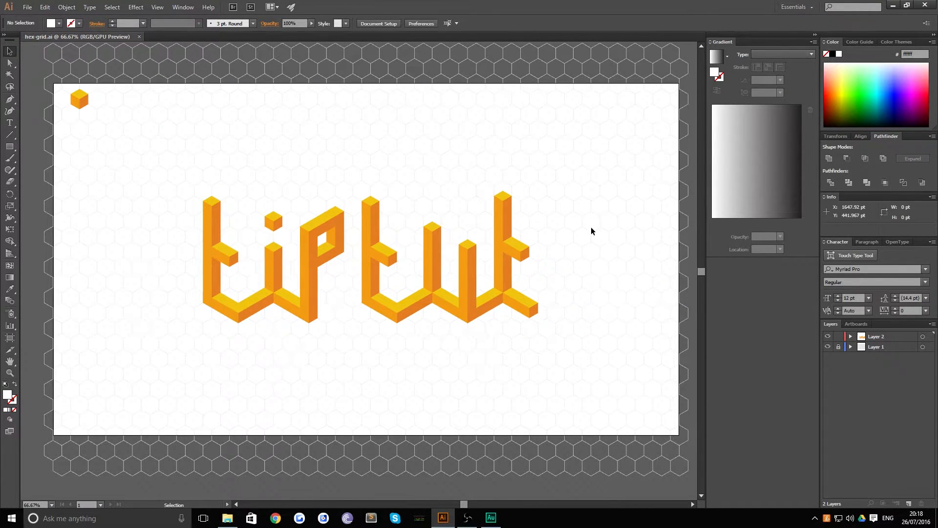
{"action": "mouse_move", "coordinate": [592, 234]}
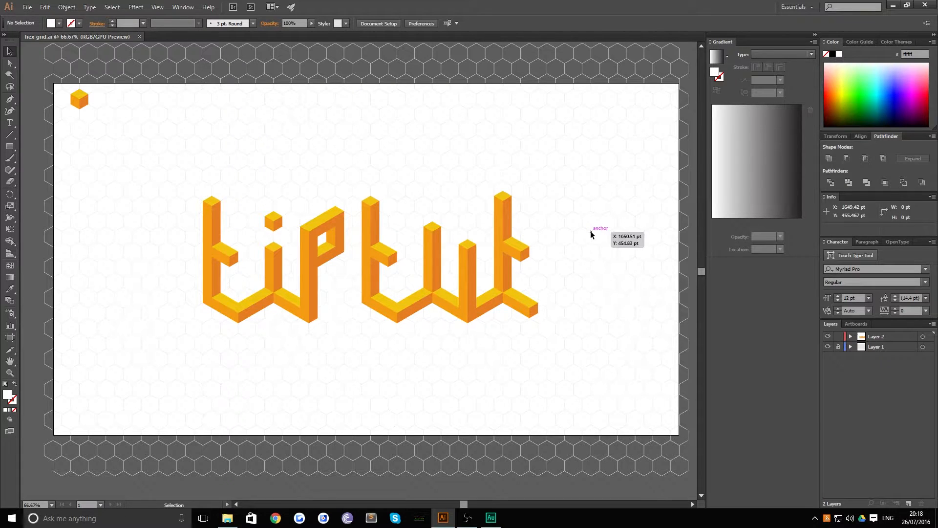
{"action": "mouse_move", "coordinate": [579, 223]}
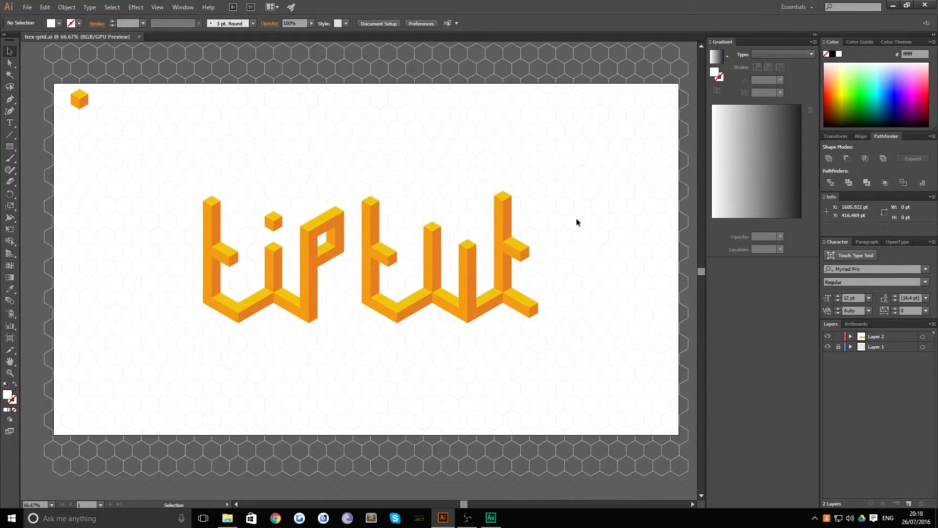
{"action": "mouse_move", "coordinate": [587, 229]}
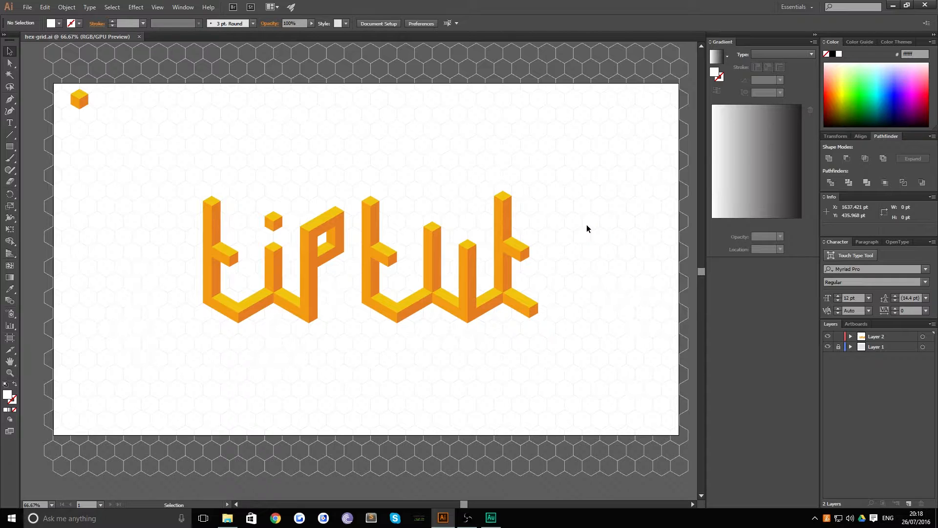
{"action": "mouse_move", "coordinate": [593, 234]}
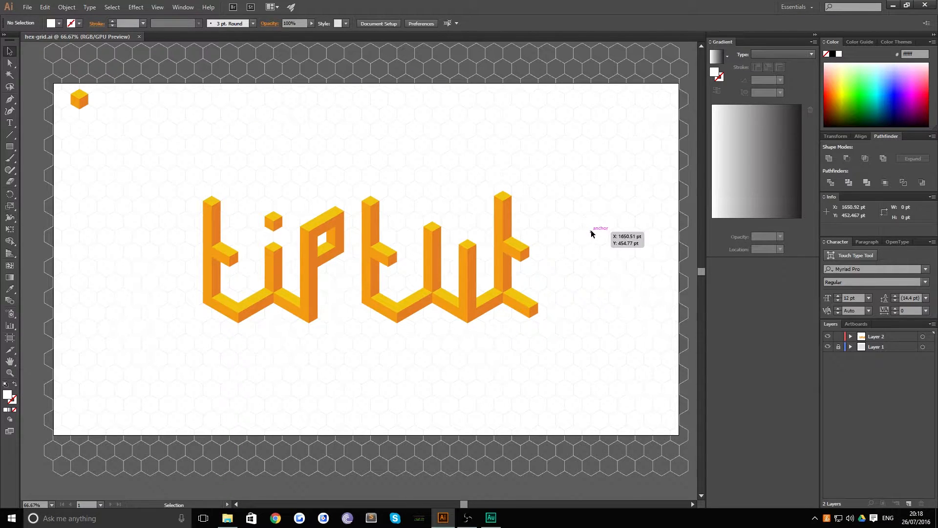
{"action": "mouse_move", "coordinate": [593, 215]}
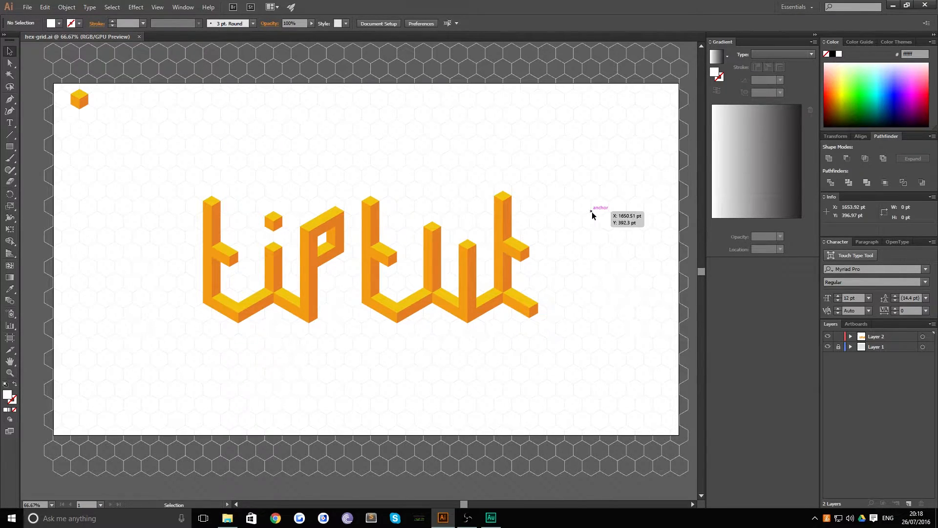
{"action": "mouse_move", "coordinate": [551, 225]}
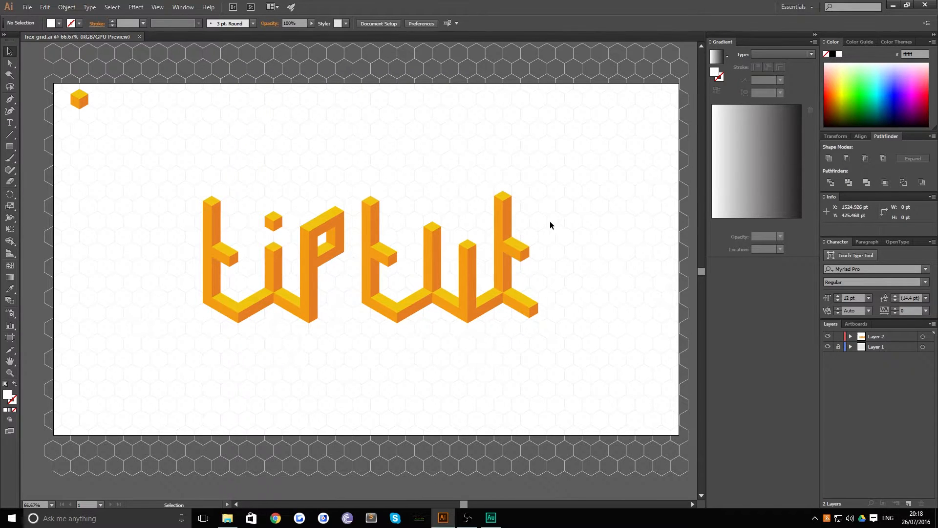
{"action": "mouse_move", "coordinate": [618, 221]}
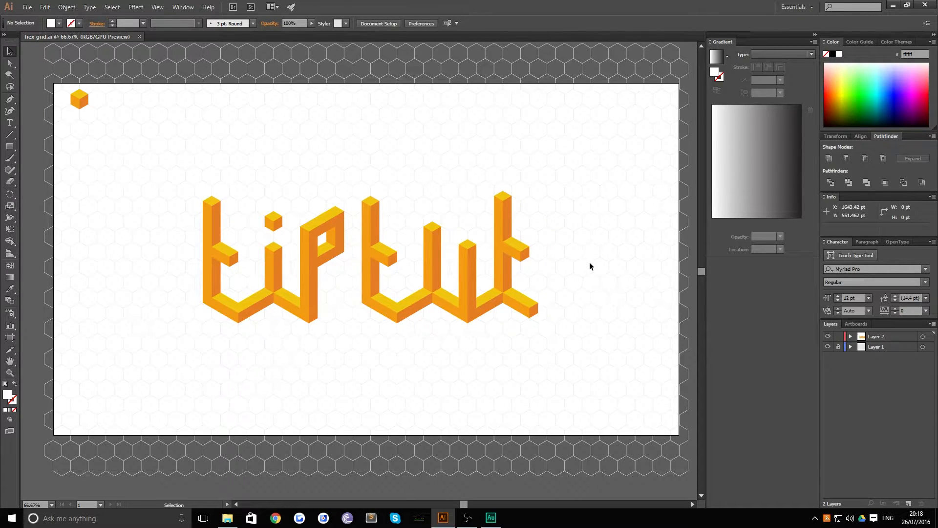
{"action": "mouse_move", "coordinate": [238, 336]}
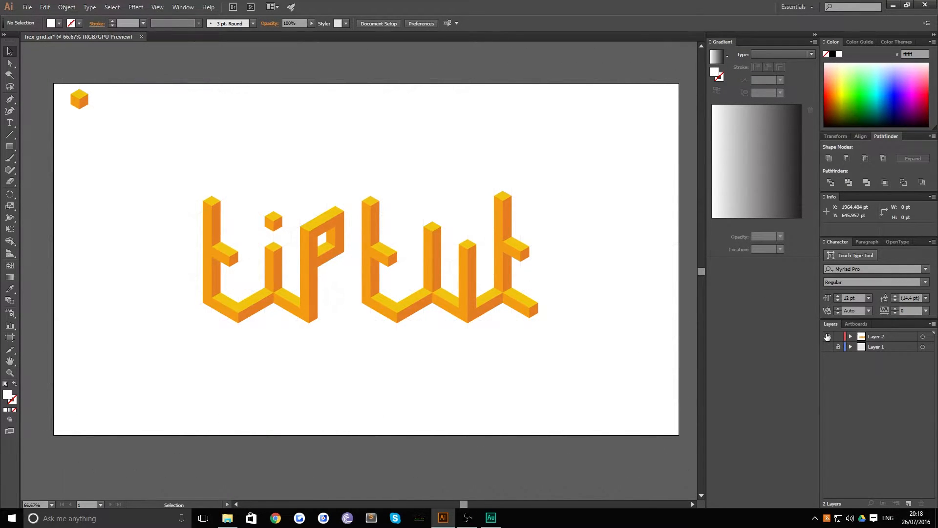
Hide and lock the orange lettering on Layer 2 and add a new empty layer above it.
{"action": "left_click", "coordinate": [827, 336]}
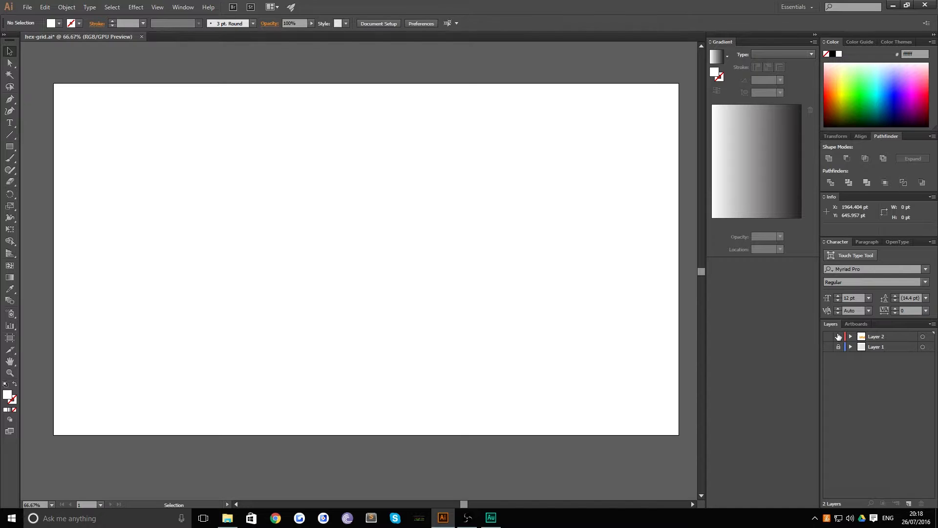
{"action": "left_click", "coordinate": [910, 502]}
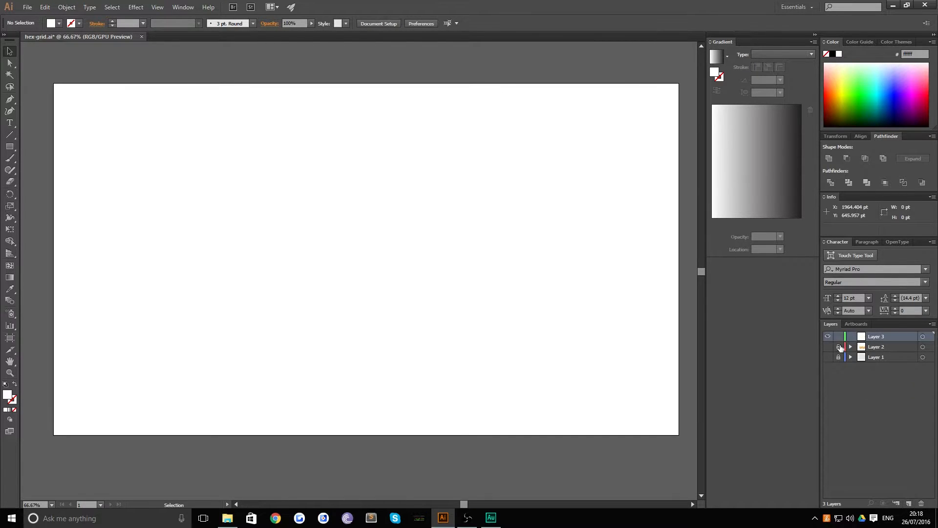
{"action": "left_click", "coordinate": [839, 346]}
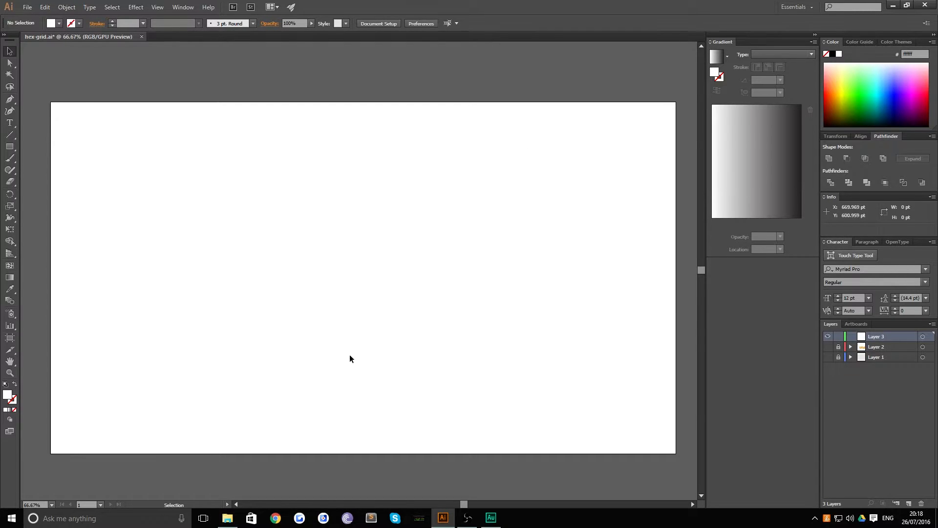
{"action": "mouse_move", "coordinate": [142, 270]}
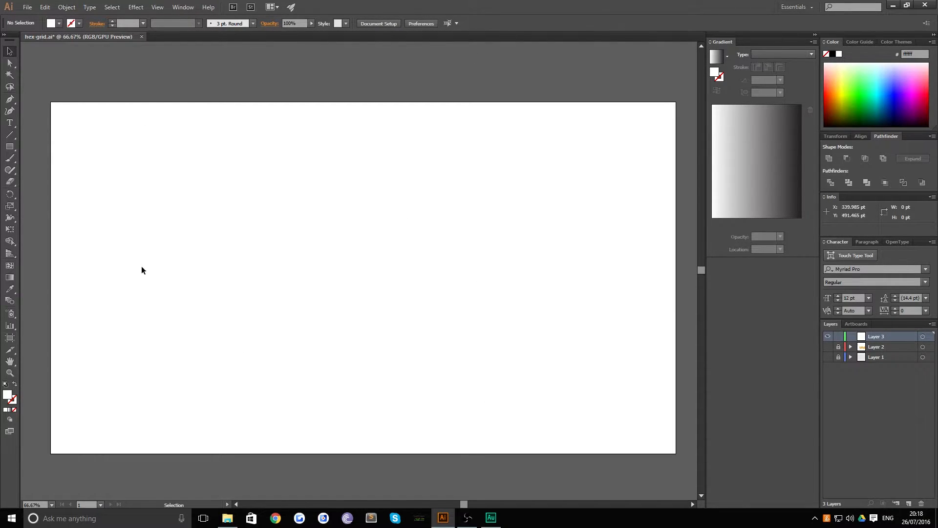
{"action": "left_click", "coordinate": [8, 147]}
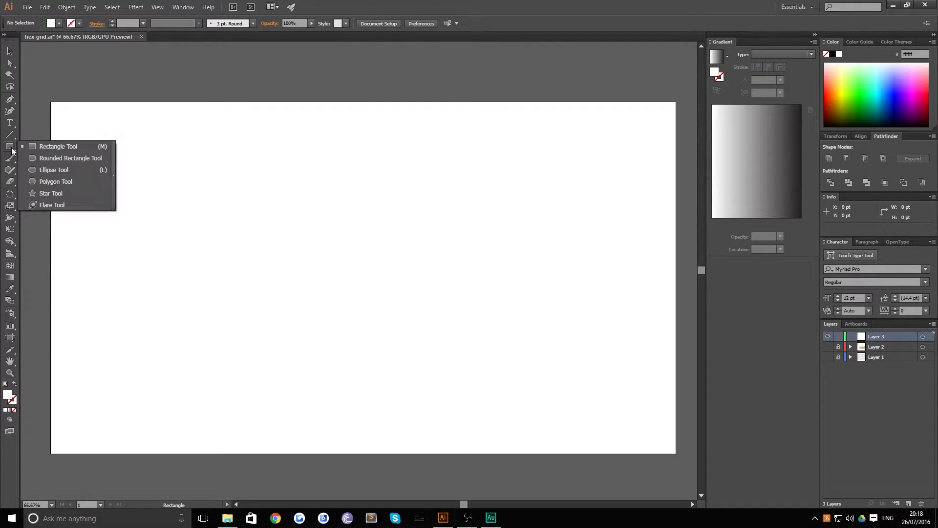
{"action": "mouse_move", "coordinate": [57, 182]}
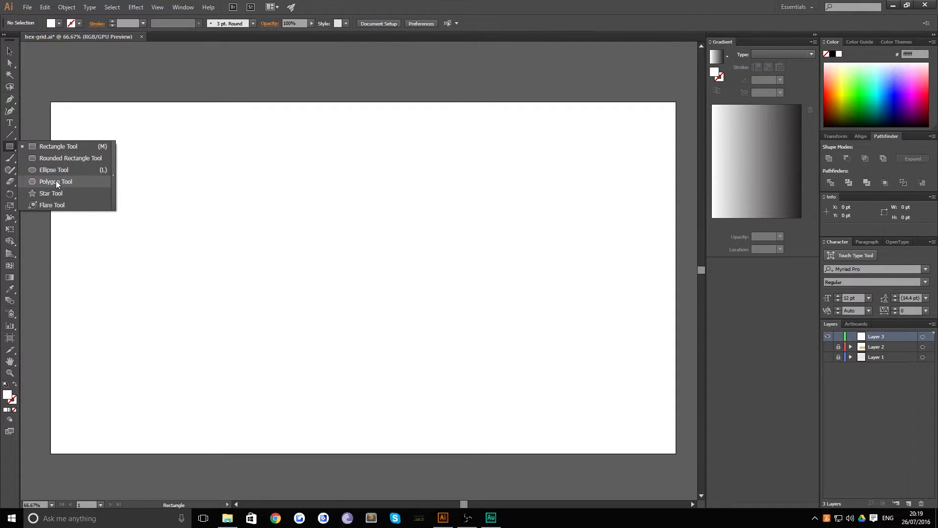
Draw a small hexagon with the Polygon Tool near the artboard's top-left corner.
{"action": "left_click", "coordinate": [55, 182]}
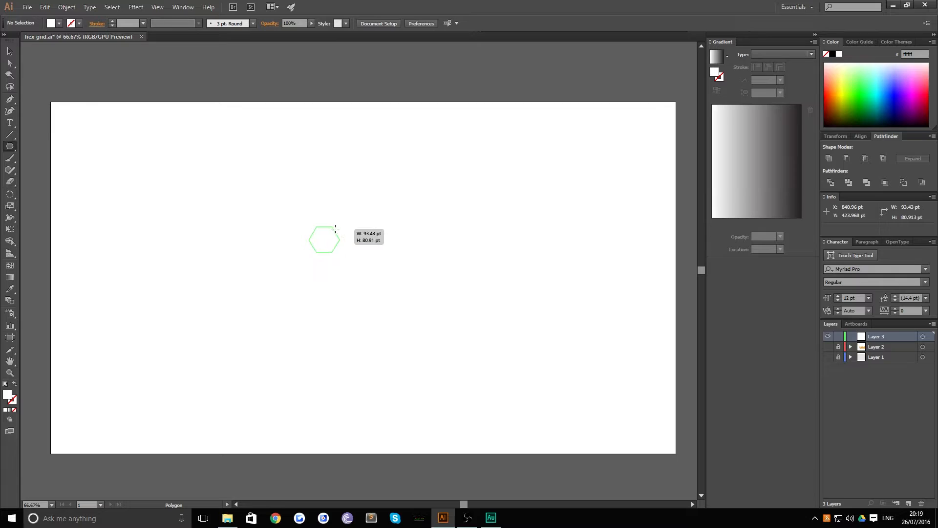
{"action": "left_click_drag", "start_coordinate": [335, 229], "coordinate": [332, 226]}
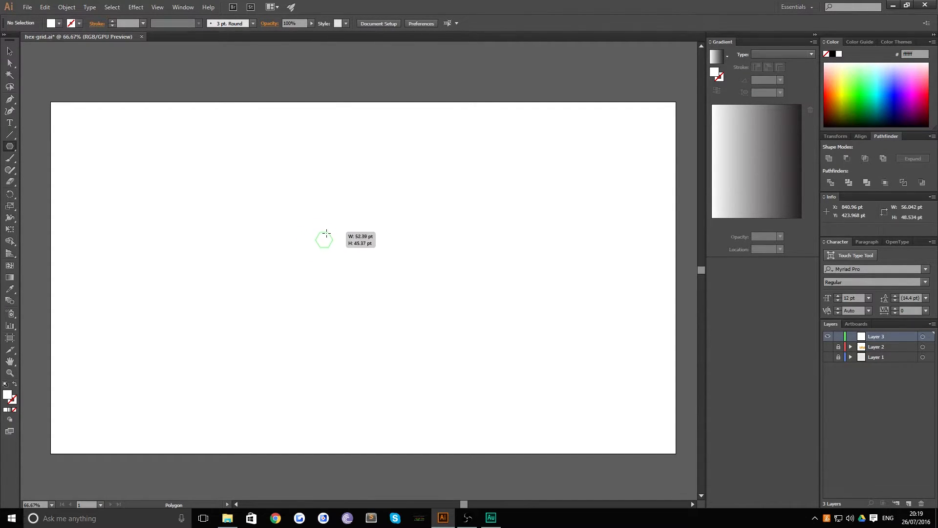
{"action": "left_click_drag", "start_coordinate": [326, 232], "coordinate": [324, 238]}
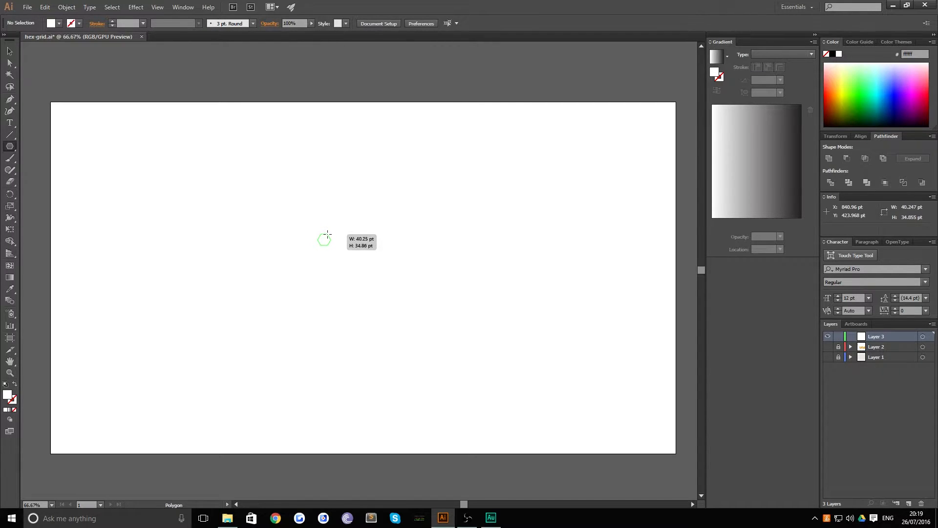
{"action": "left_click", "coordinate": [325, 238]}
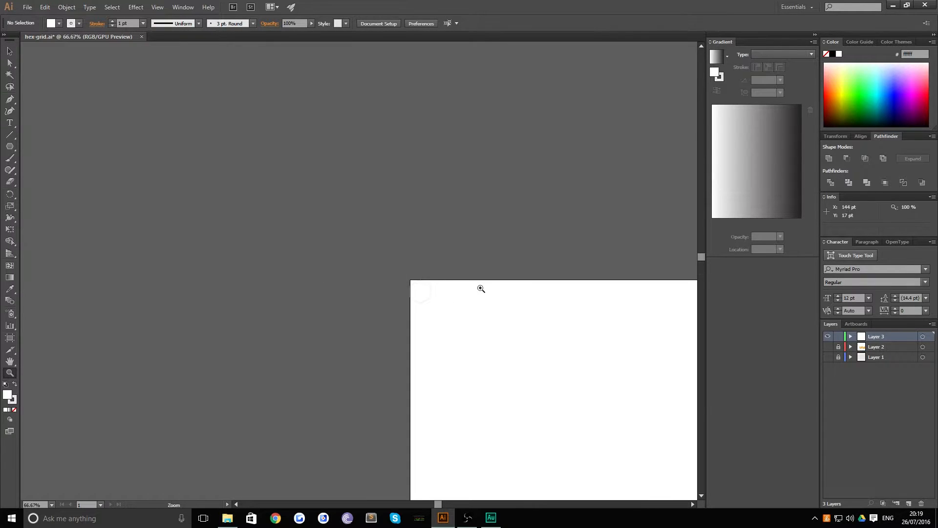
Zoom to 400% on the hexagon at the artboard's top-left corner.
{"action": "left_click", "coordinate": [480, 289]}
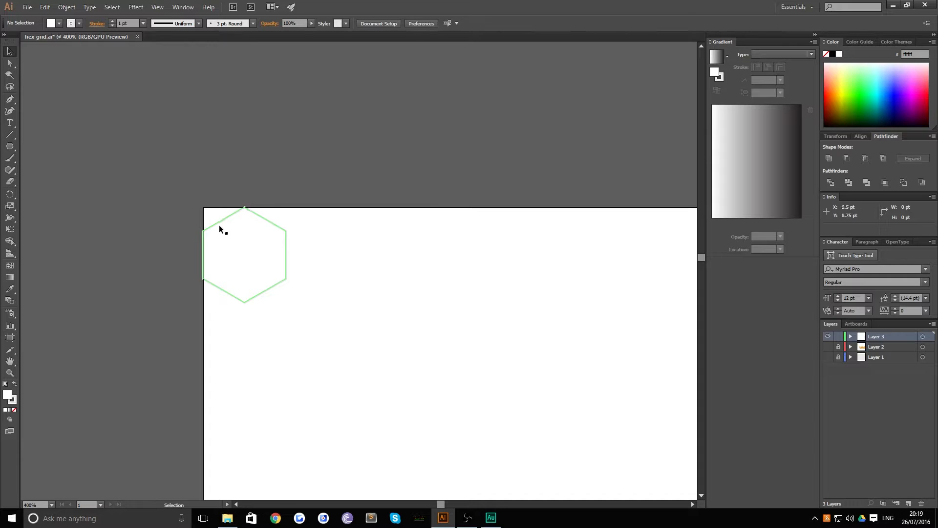
{"action": "mouse_move", "coordinate": [277, 288]}
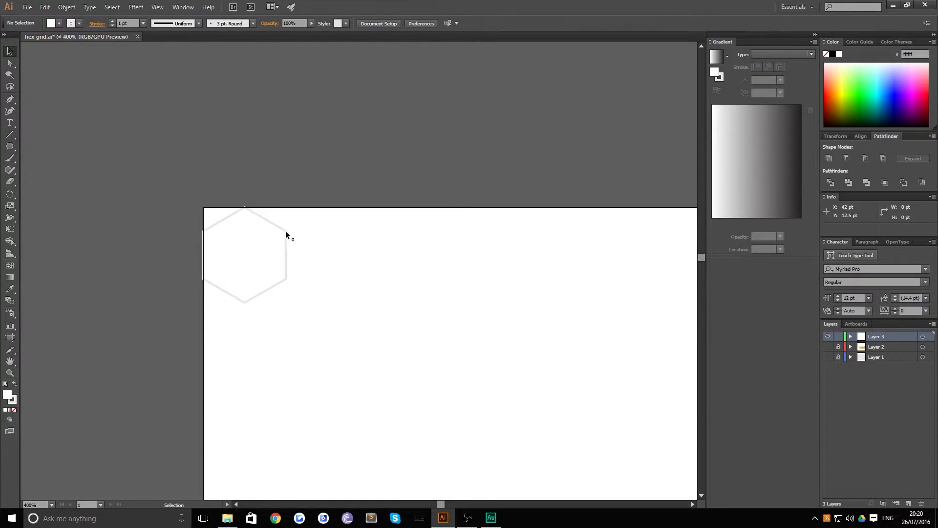
{"action": "mouse_move", "coordinate": [285, 239]}
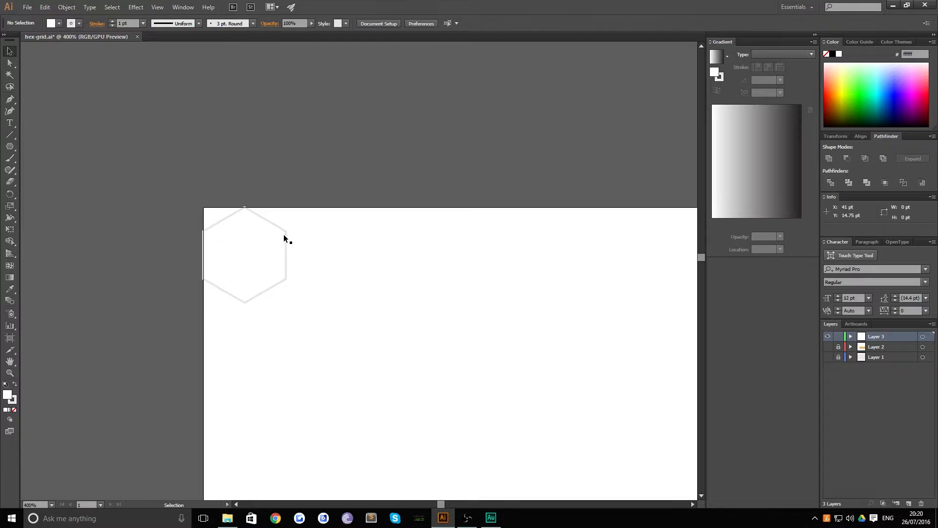
{"action": "mouse_move", "coordinate": [303, 235]}
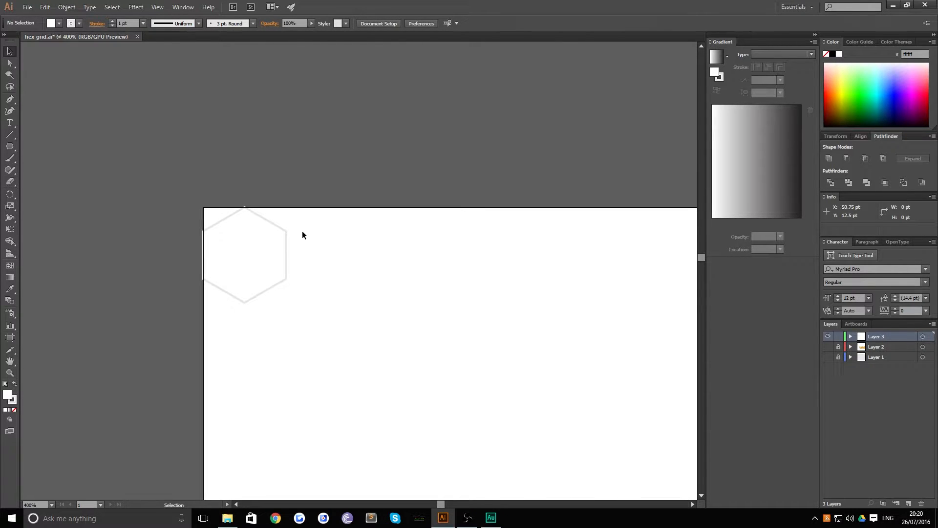
{"action": "mouse_move", "coordinate": [285, 232]}
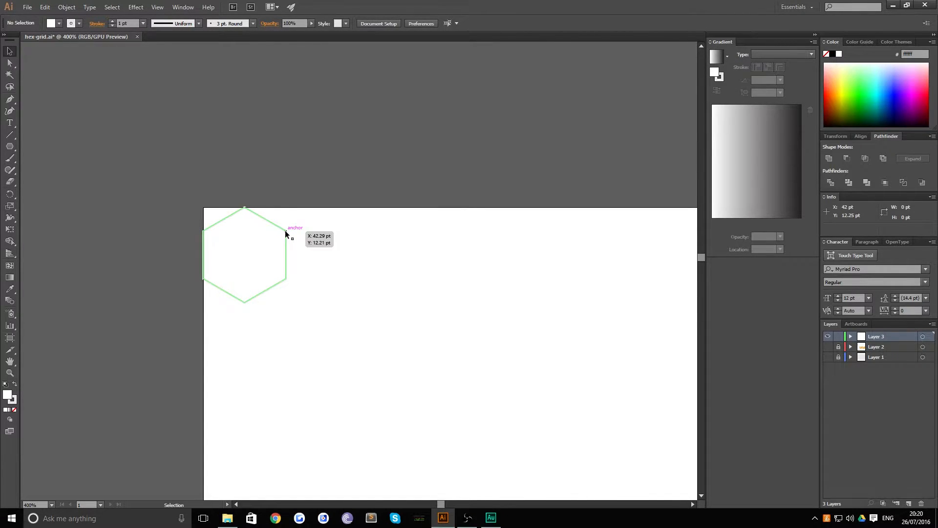
{"action": "left_click", "coordinate": [244, 254]}
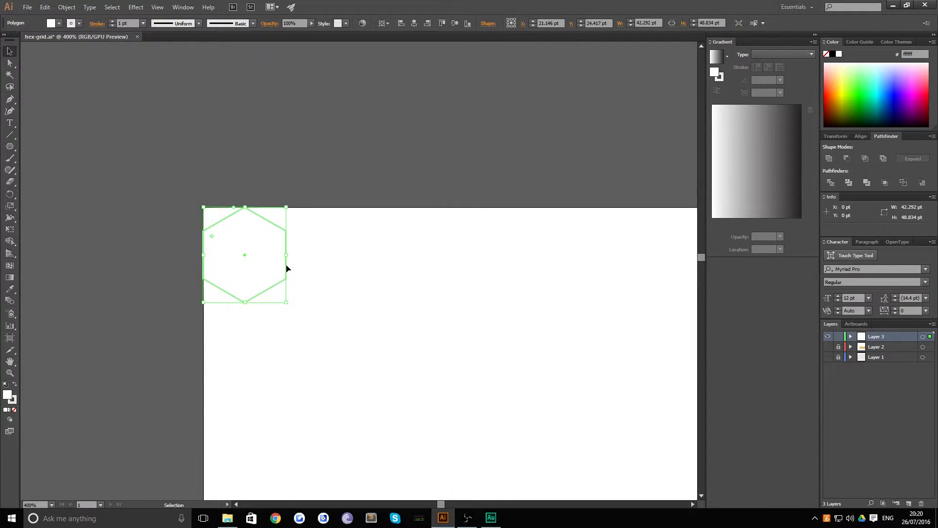
{"action": "left_click_drag", "start_coordinate": [245, 255], "coordinate": [307, 254]}
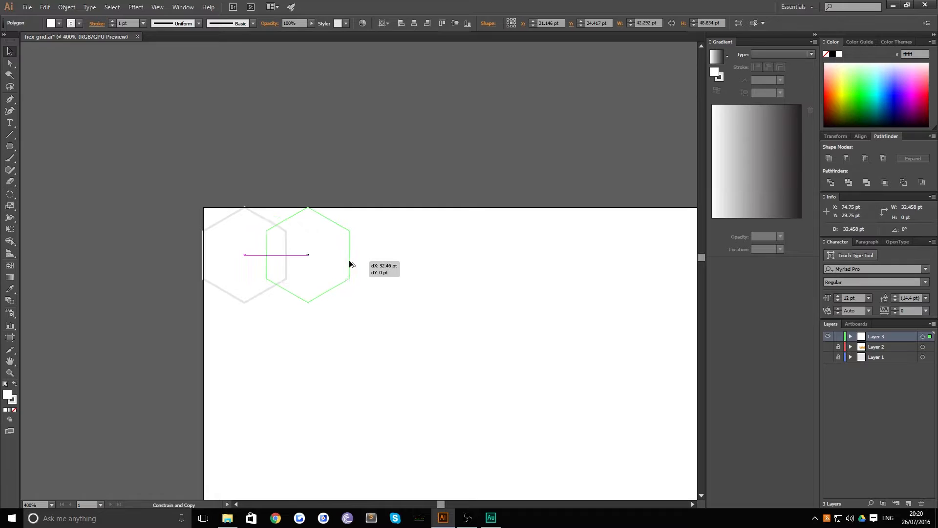
{"action": "left_click_drag", "start_coordinate": [307, 254], "coordinate": [368, 254]}
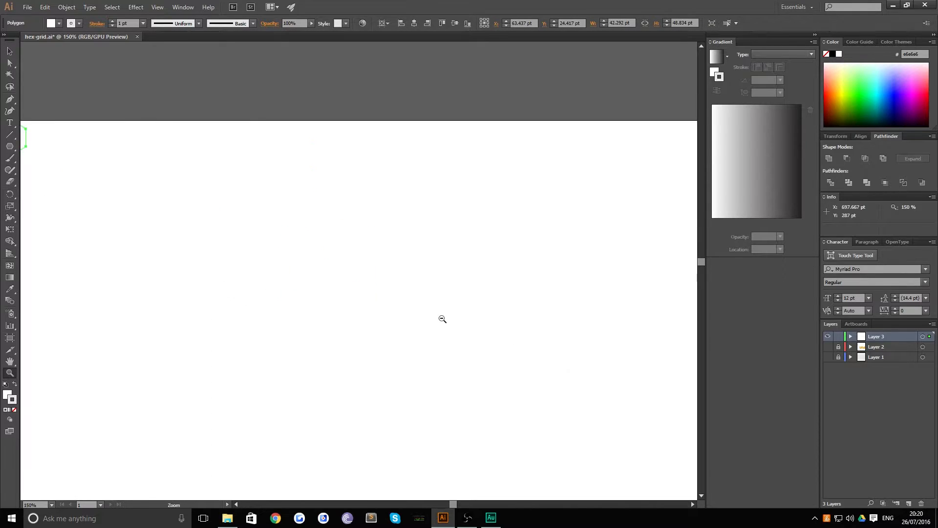
{"action": "left_click", "coordinate": [442, 319]}
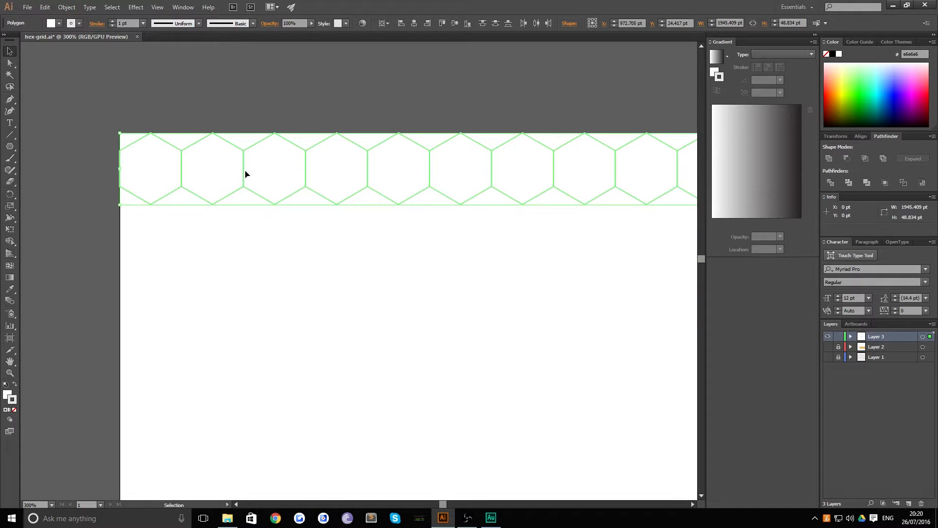
{"action": "mouse_move", "coordinate": [246, 172]}
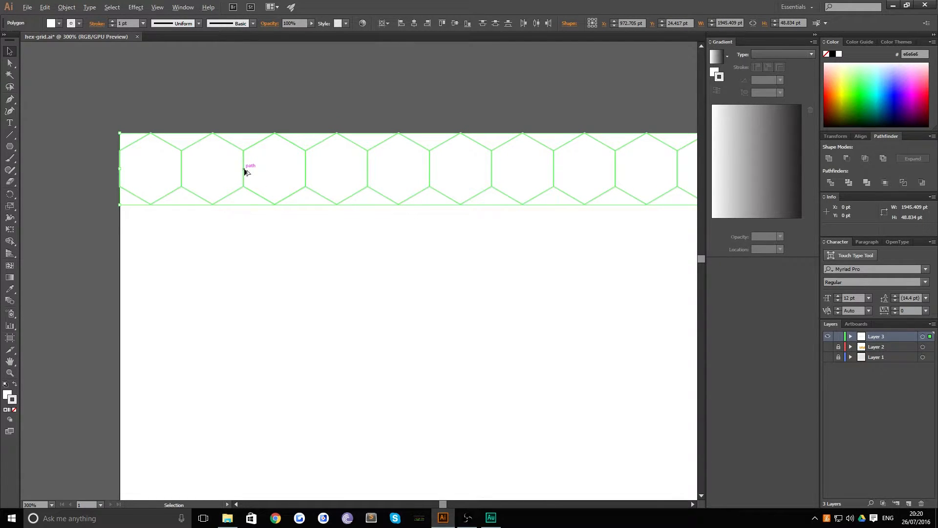
Copy the hexagon row downward and offset it sideways so the two rows nest as honeycomb.
{"action": "left_click_drag", "start_coordinate": [249, 169], "coordinate": [250, 227]}
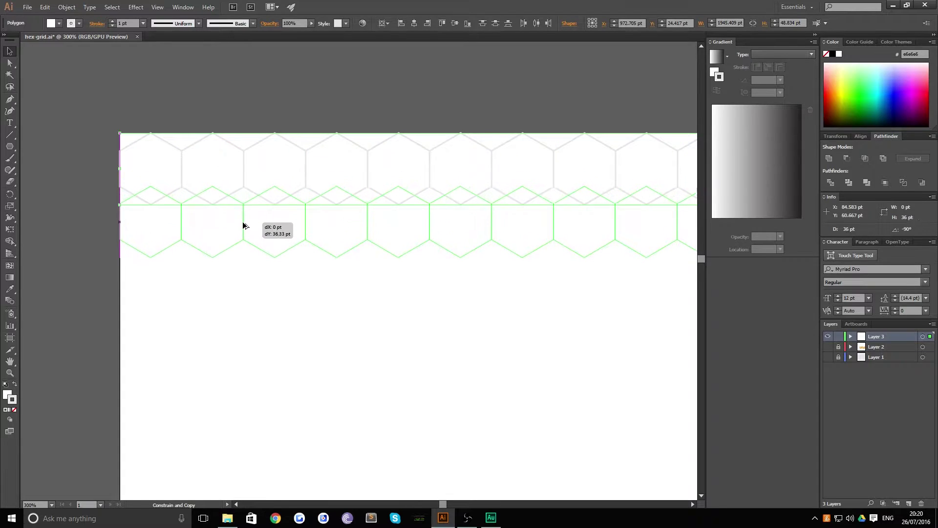
{"action": "left_click_drag", "start_coordinate": [243, 225], "coordinate": [246, 243]}
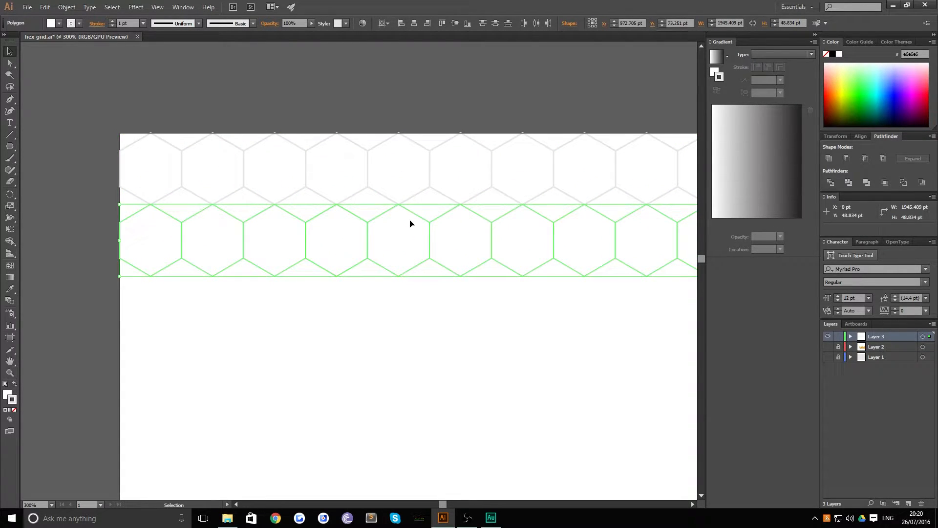
{"action": "left_click_drag", "start_coordinate": [418, 239], "coordinate": [410, 239]}
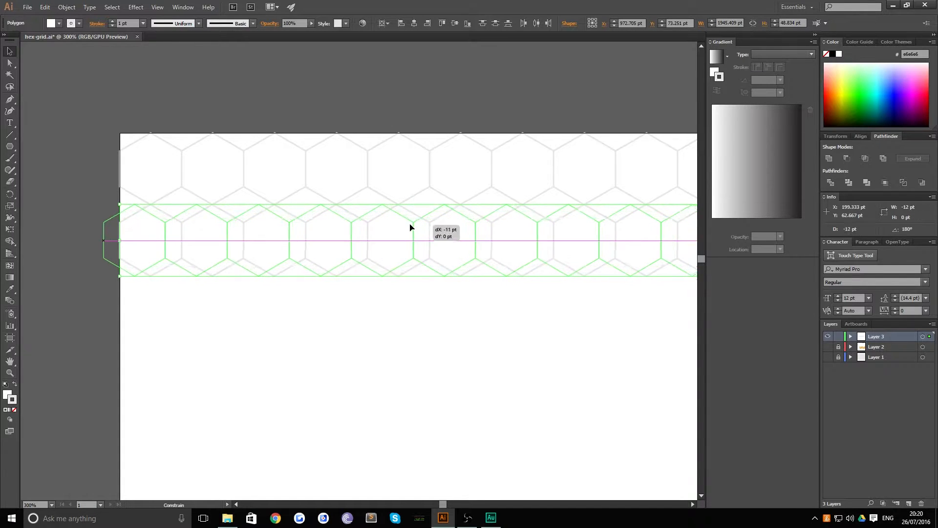
{"action": "left_click_drag", "start_coordinate": [411, 227], "coordinate": [399, 226]}
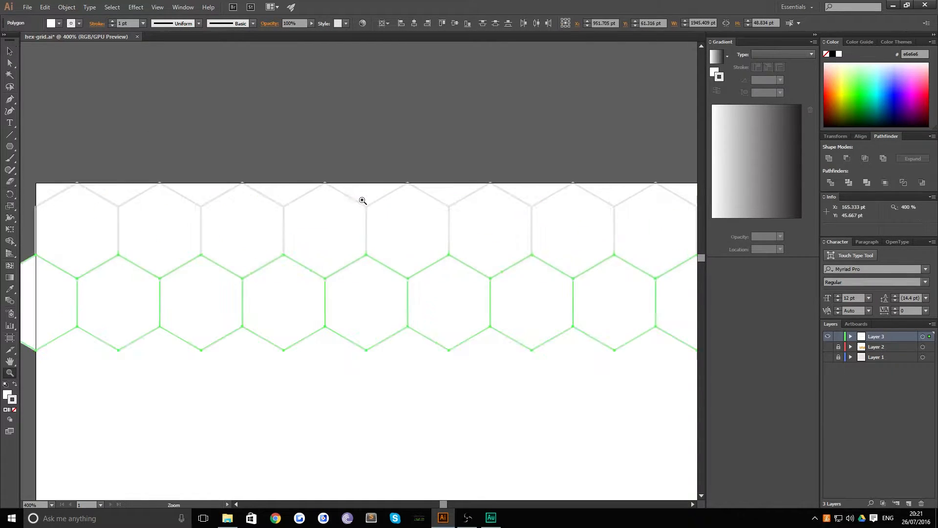
{"action": "left_click", "coordinate": [362, 200]}
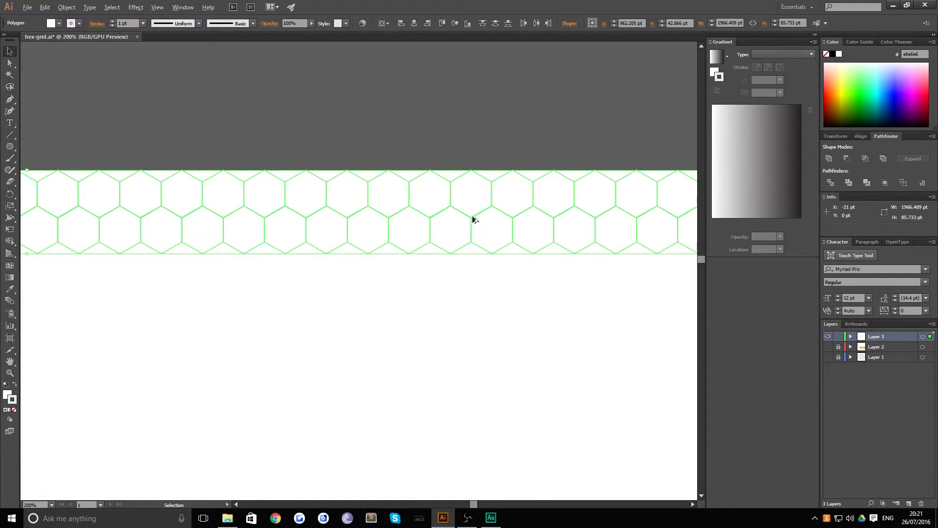
{"action": "mouse_move", "coordinate": [470, 221]}
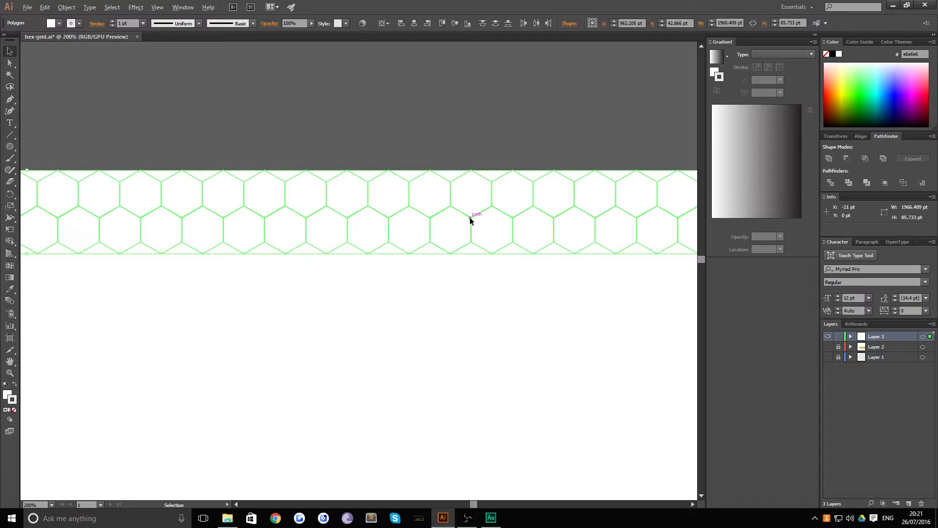
Duplicate the interlocking row pair downward until hexagons fill the whole artboard.
{"action": "left_click_drag", "start_coordinate": [470, 220], "coordinate": [470, 294]}
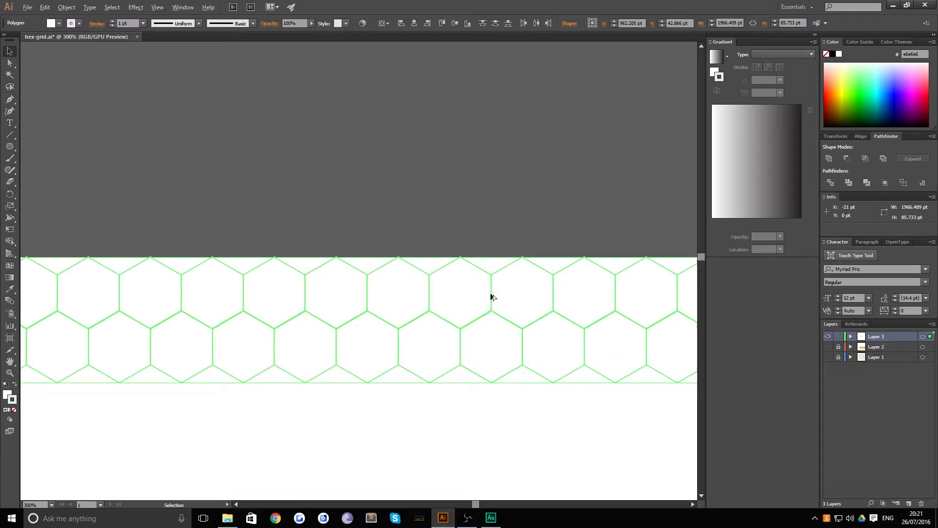
{"action": "left_click_drag", "start_coordinate": [492, 297], "coordinate": [491, 407]}
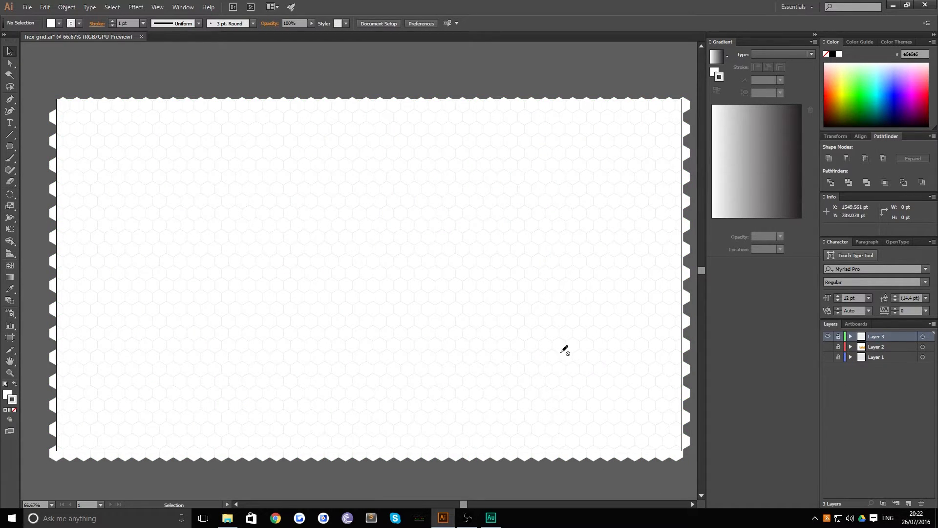
{"action": "mouse_move", "coordinate": [573, 302]}
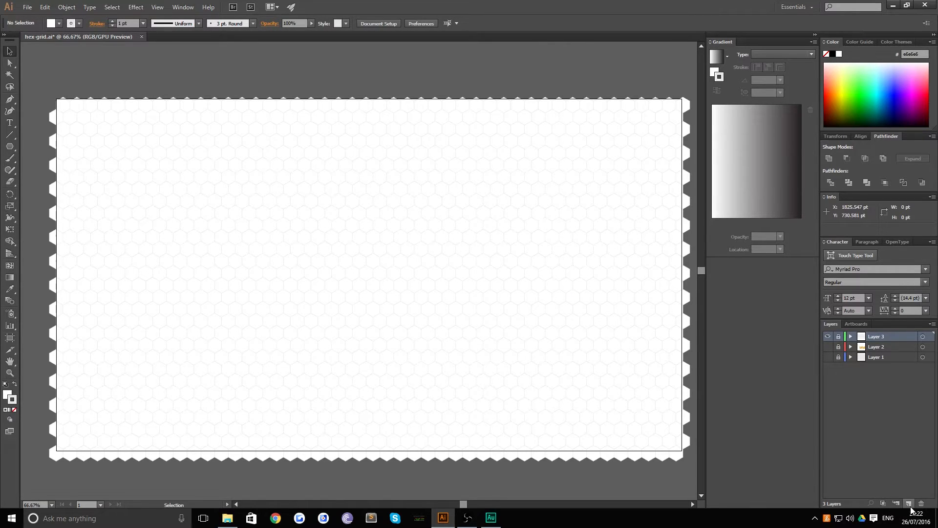
{"action": "mouse_move", "coordinate": [909, 502]}
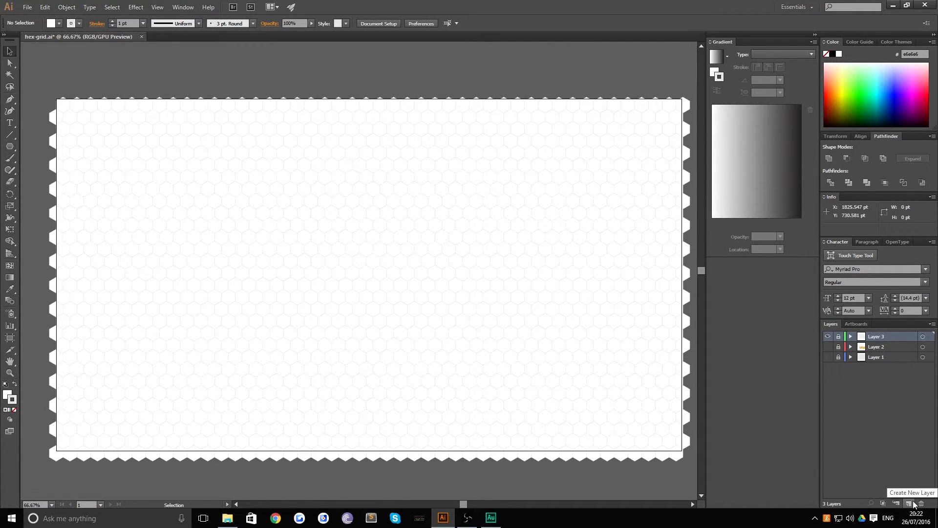
Add a fourth layer above the hex grid and load the Flat UI swatch library.
{"action": "left_click", "coordinate": [910, 503]}
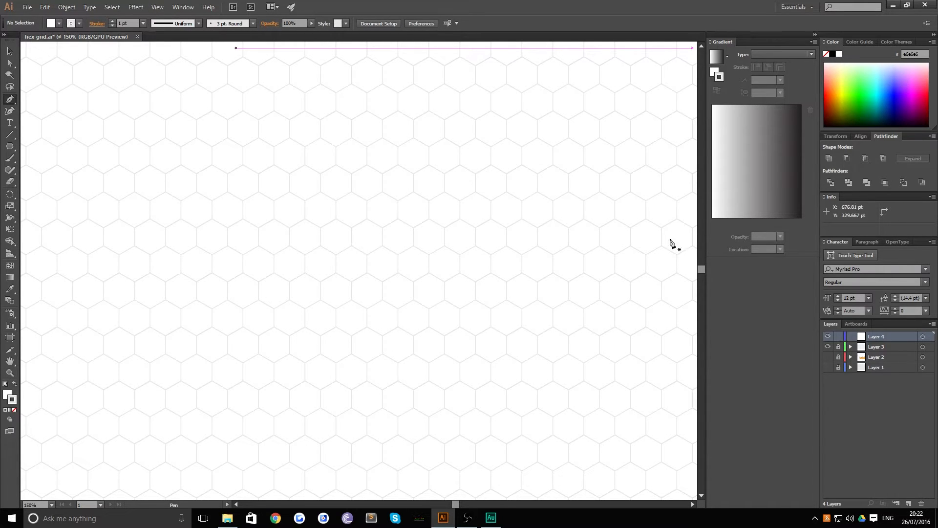
{"action": "left_click", "coordinate": [183, 7]}
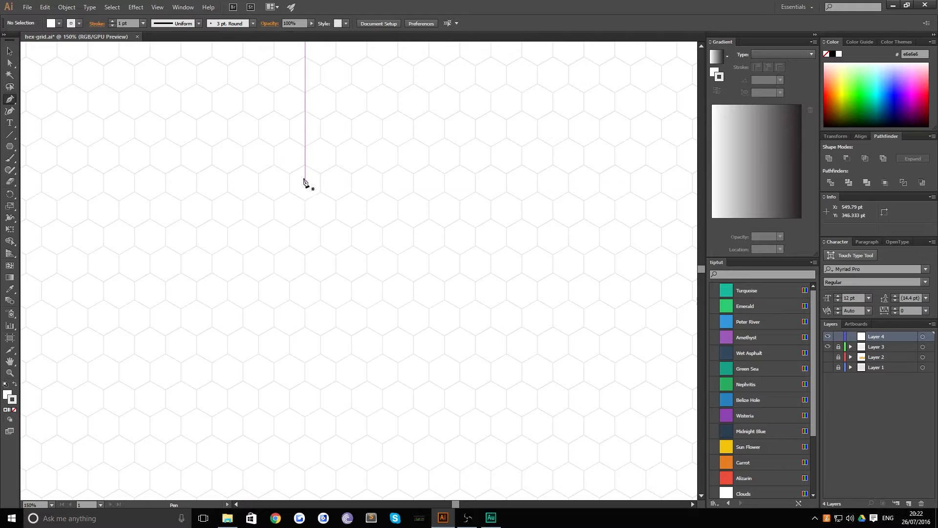
Draw a closed diamond with the Pen tool on four hexagon vertices as the cube's top face.
{"action": "left_click", "coordinate": [377, 252]}
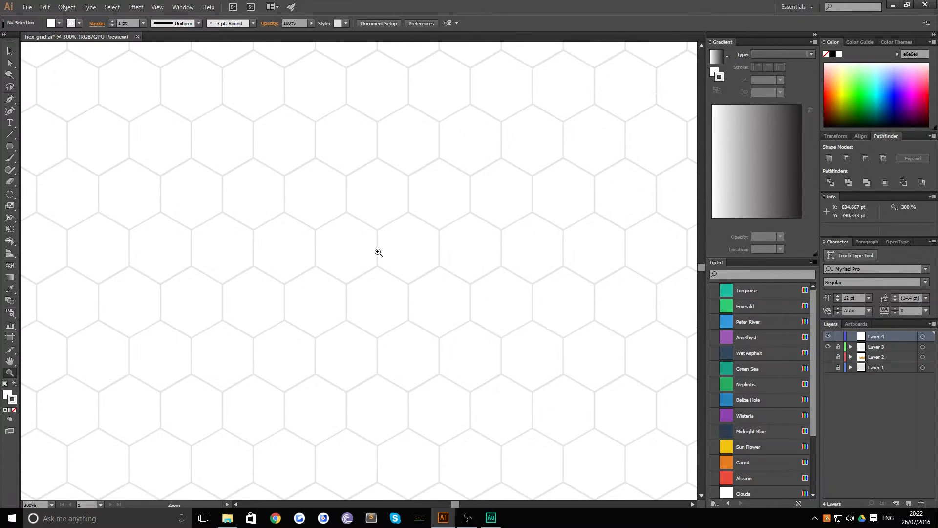
{"action": "left_click", "coordinate": [378, 253]}
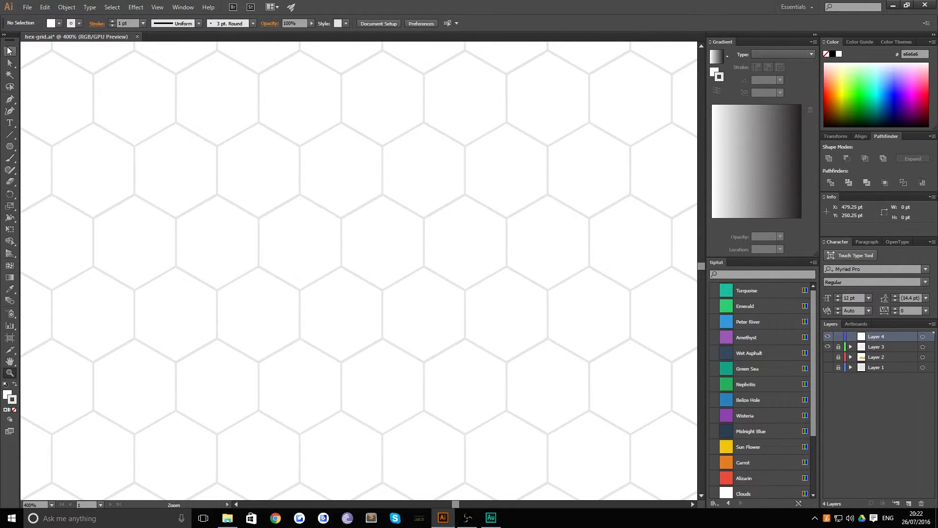
{"action": "mouse_move", "coordinate": [421, 221]}
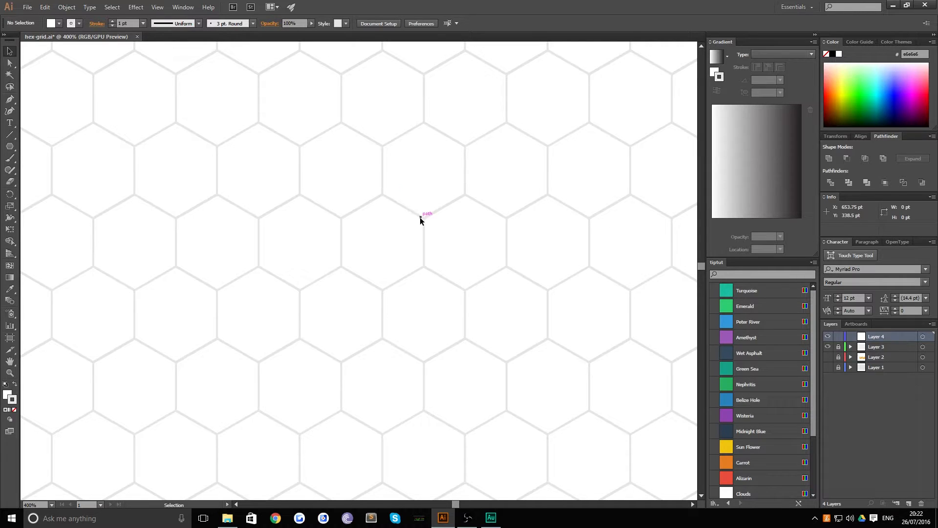
{"action": "mouse_move", "coordinate": [457, 200]}
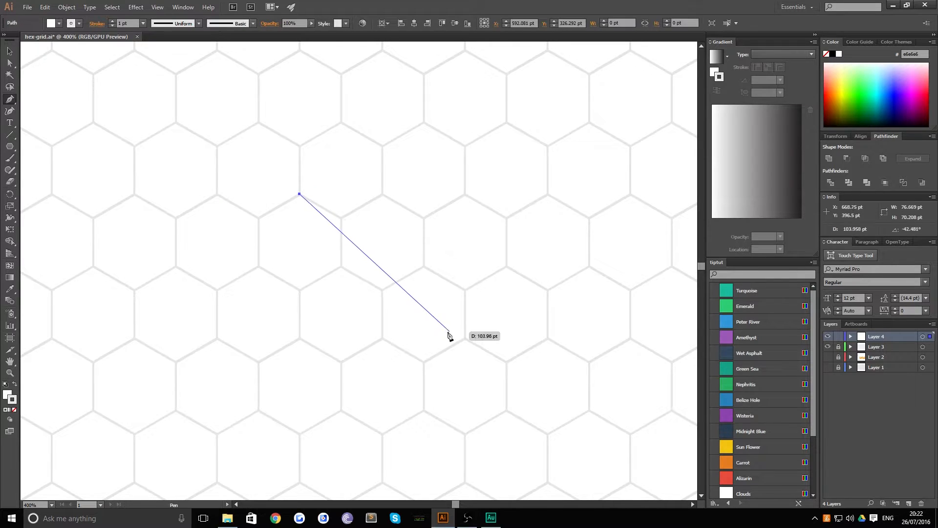
{"action": "left_click", "coordinate": [254, 223]}
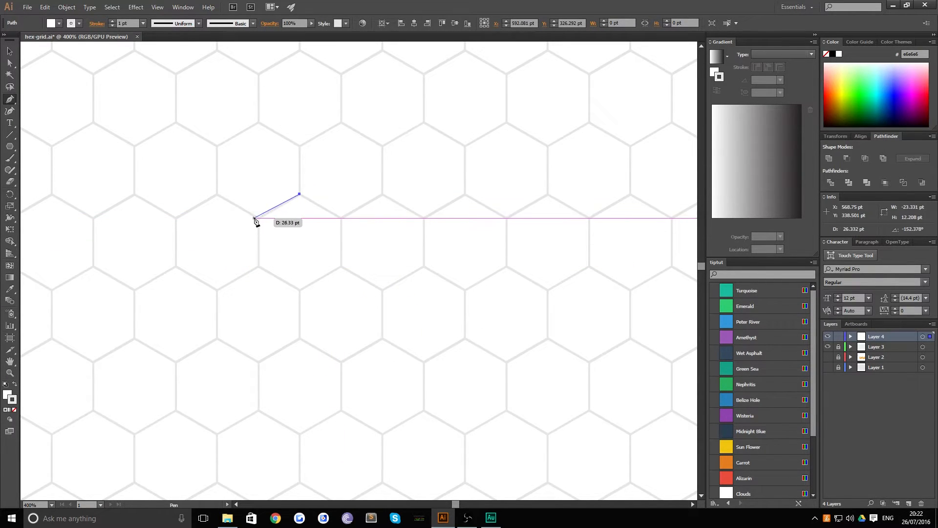
{"action": "left_click", "coordinate": [258, 219]}
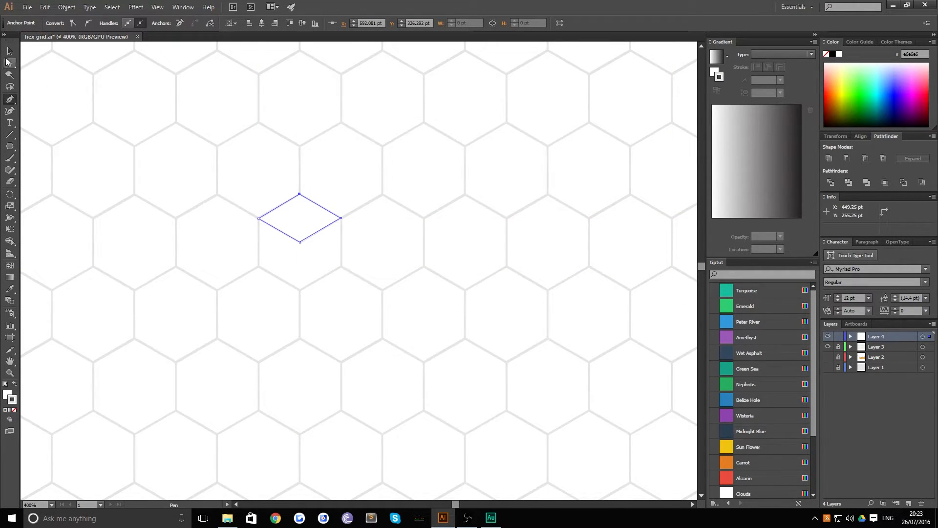
{"action": "left_click", "coordinate": [8, 51]}
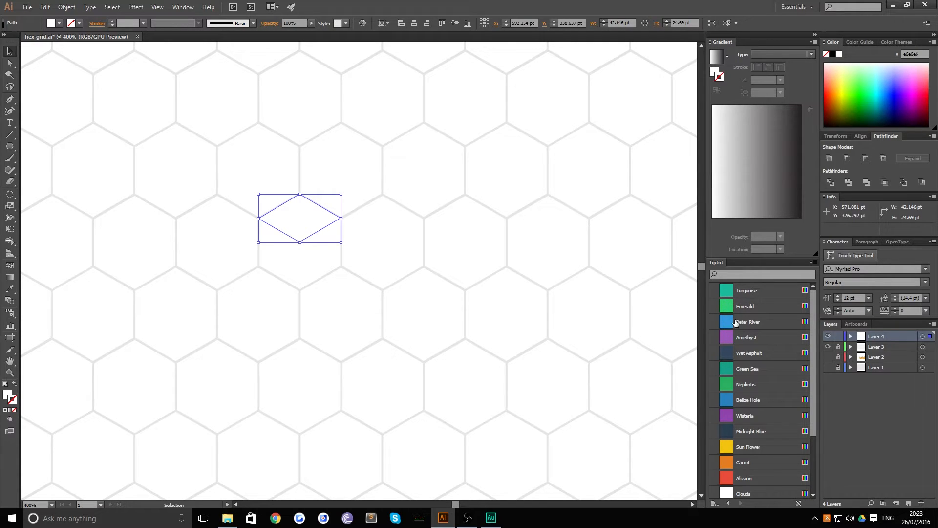
Fill the diamond with the Emerald swatch as a solid top face.
{"action": "left_click", "coordinate": [726, 306]}
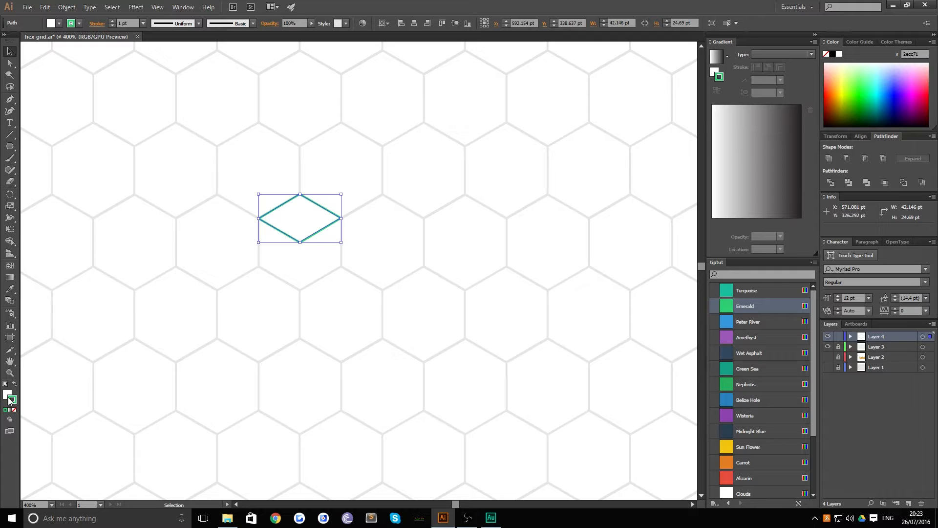
{"action": "left_click", "coordinate": [717, 306]}
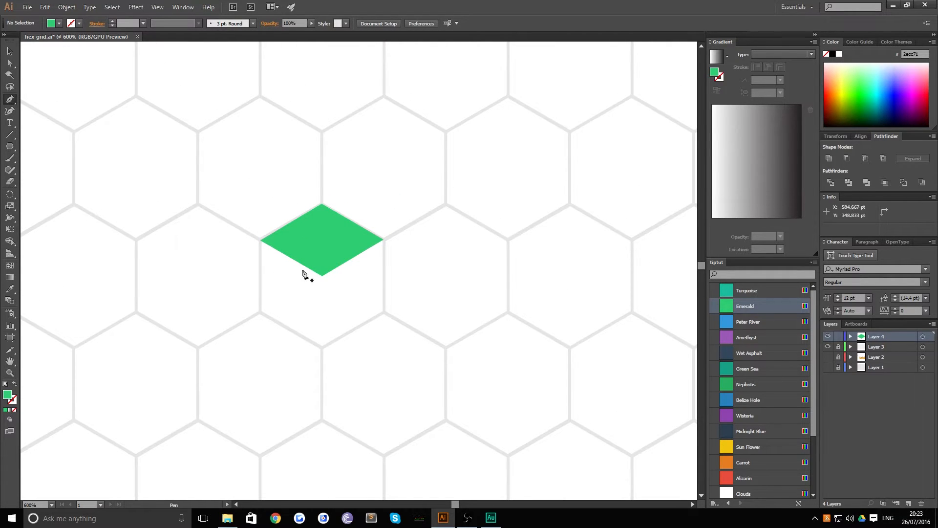
Draw the cube's side faces along grid edges and fit them beneath the emerald top.
{"action": "left_click", "coordinate": [260, 242]}
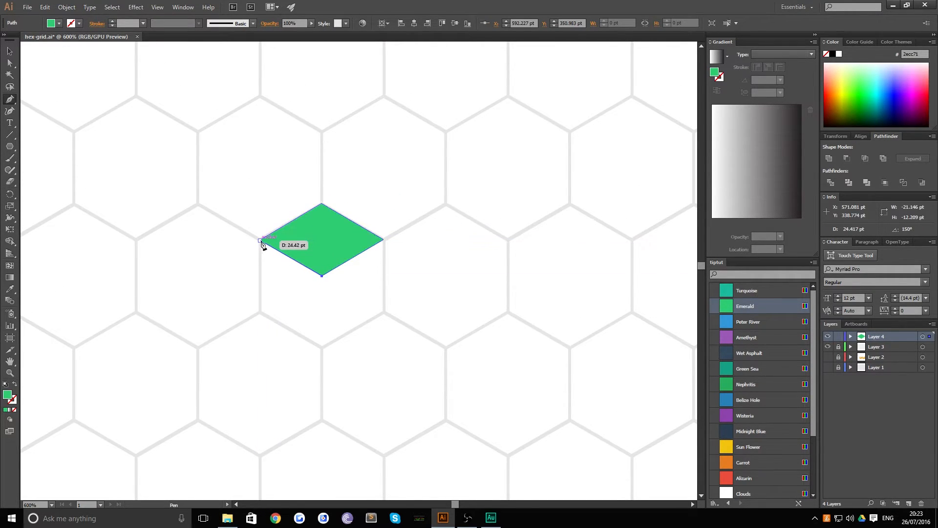
{"action": "left_click_drag", "start_coordinate": [259, 243], "coordinate": [259, 384]}
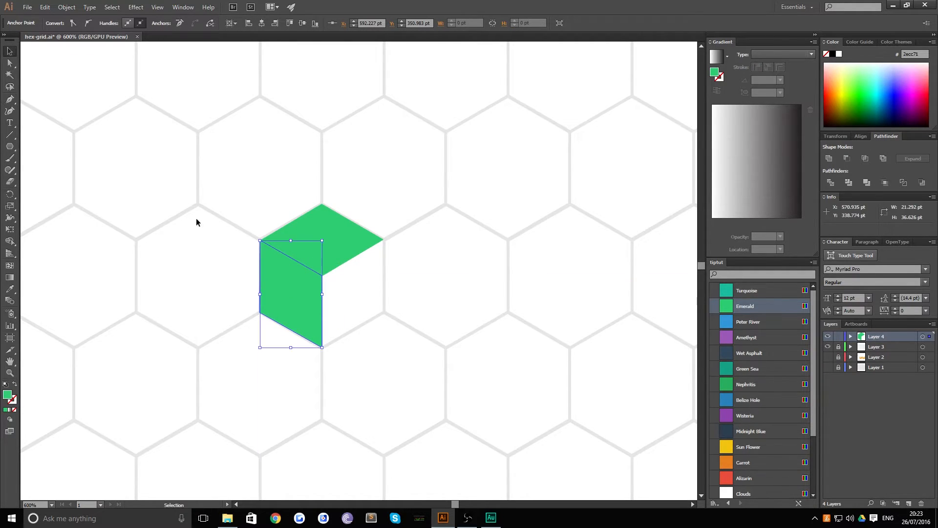
{"action": "left_click_drag", "start_coordinate": [291, 293], "coordinate": [231, 356]}
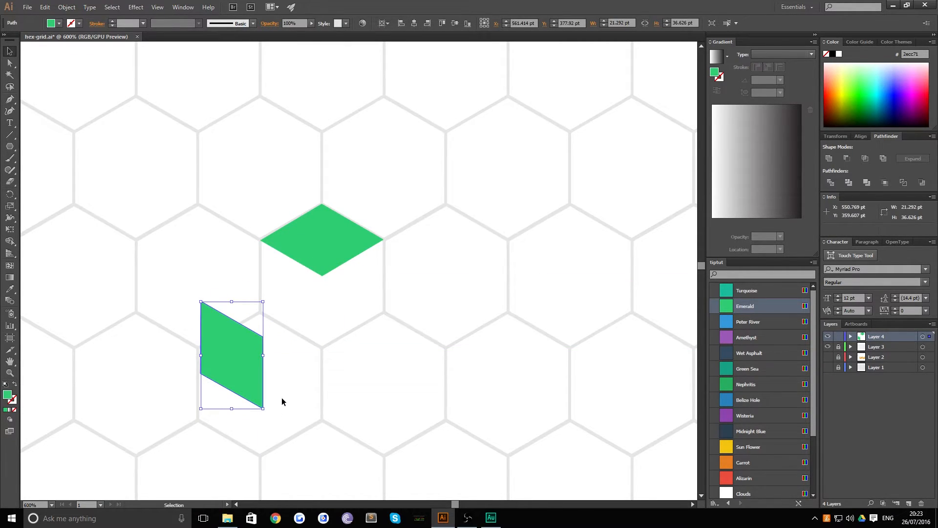
{"action": "left_click_drag", "start_coordinate": [231, 356], "coordinate": [290, 293]}
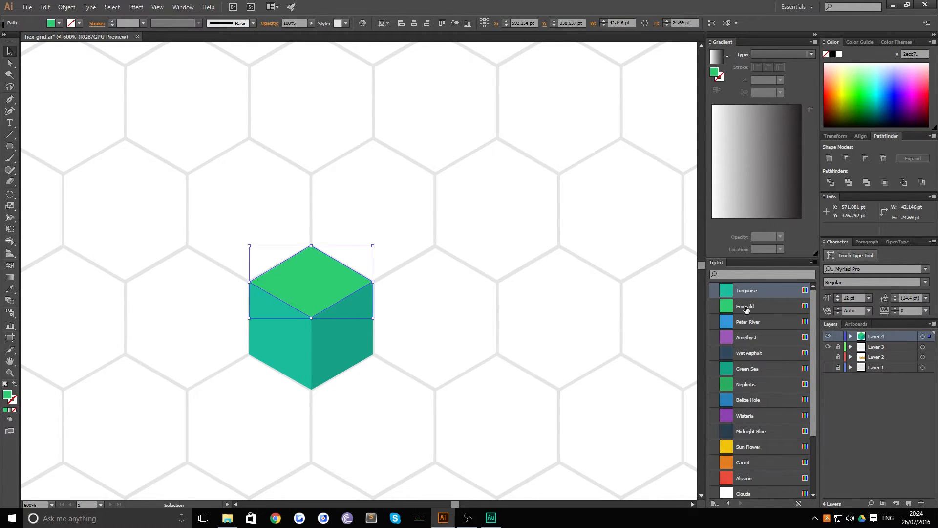
Recolour the top face to a lighter Turquoise via the Color Picker and select the whole cube.
{"action": "left_click", "coordinate": [747, 291]}
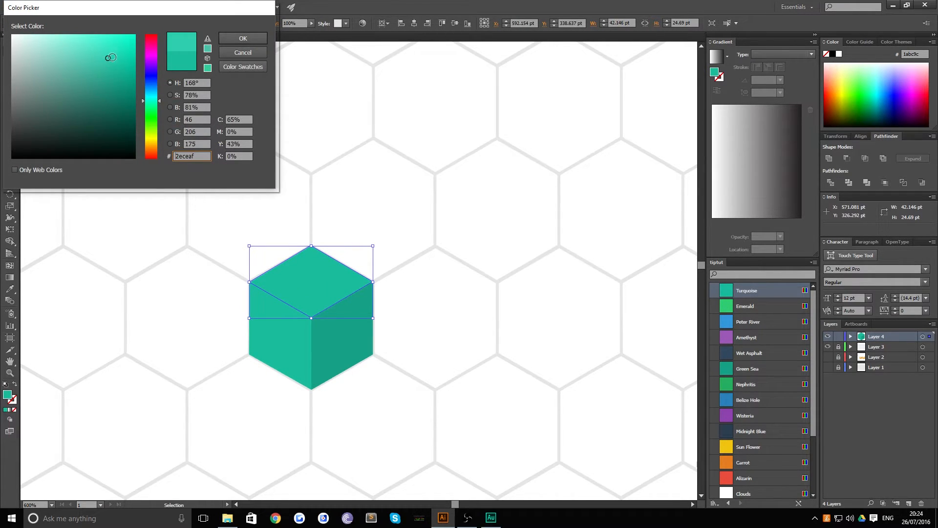
{"action": "left_click", "coordinate": [243, 38]}
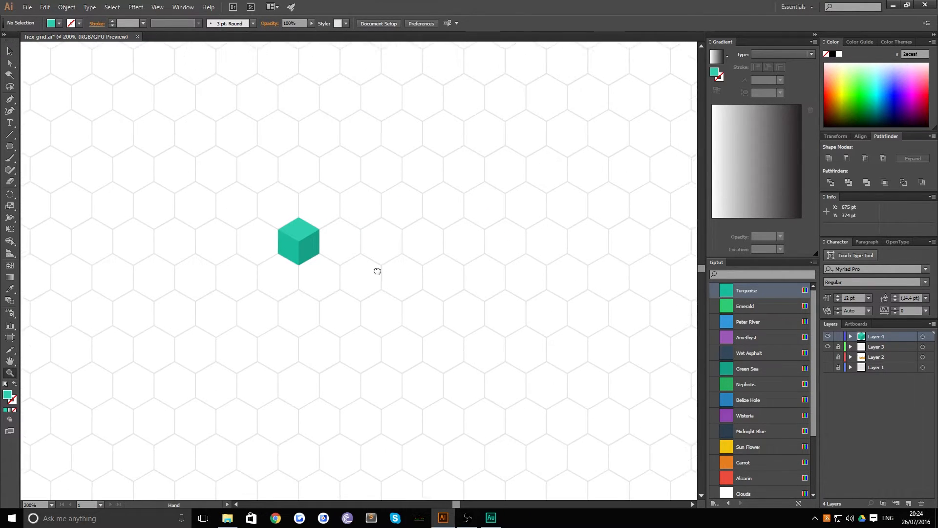
{"action": "left_click", "coordinate": [299, 243]}
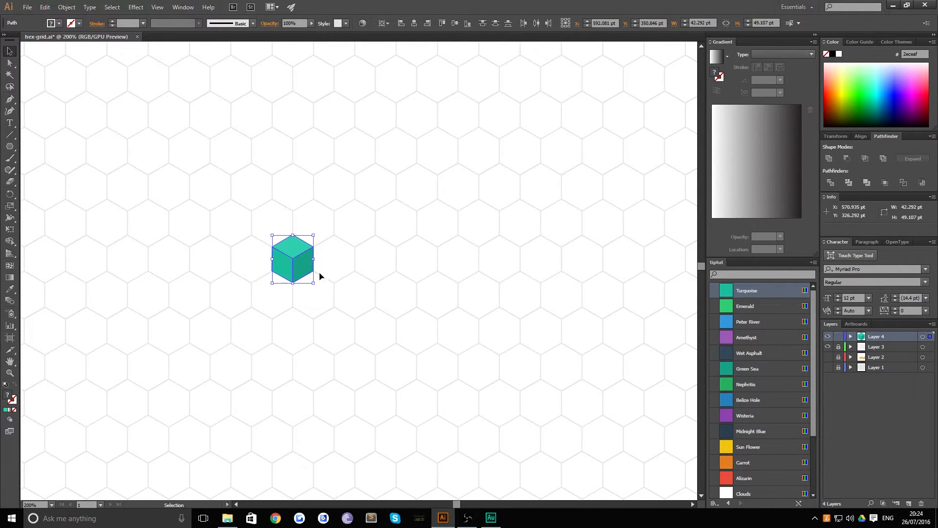
Drag the grouped teal cube into the first hexagon at the artboard's top-left corner.
{"action": "left_click_drag", "start_coordinate": [292, 258], "coordinate": [458, 116]}
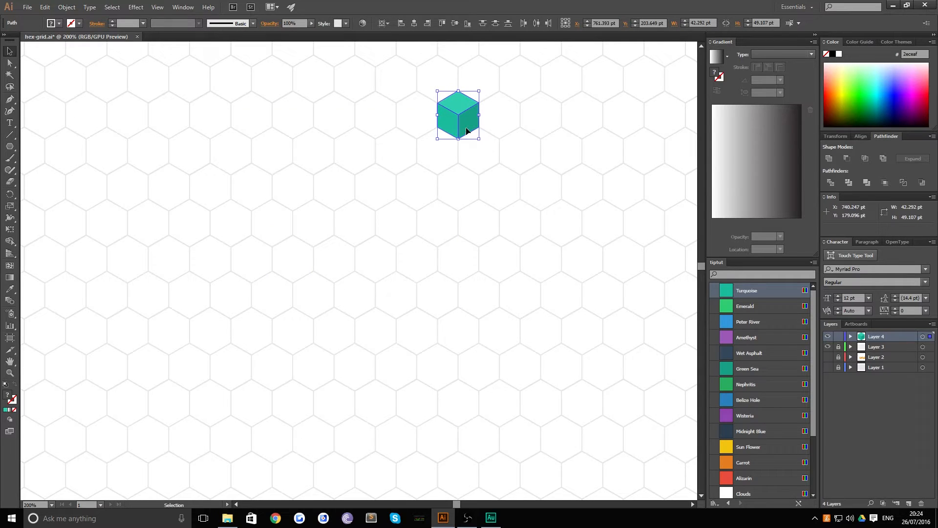
{"action": "left_click_drag", "start_coordinate": [457, 116], "coordinate": [231, 151]}
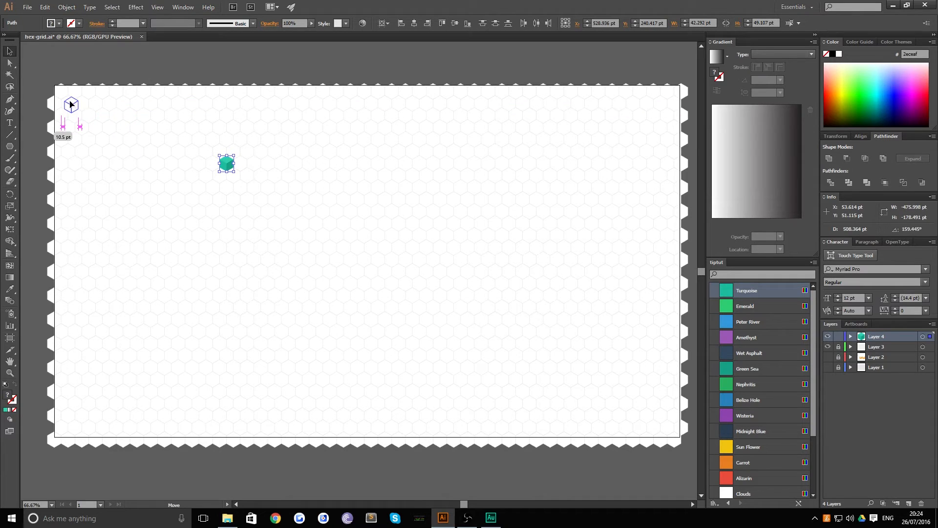
{"action": "left_click_drag", "start_coordinate": [226, 163], "coordinate": [67, 102]}
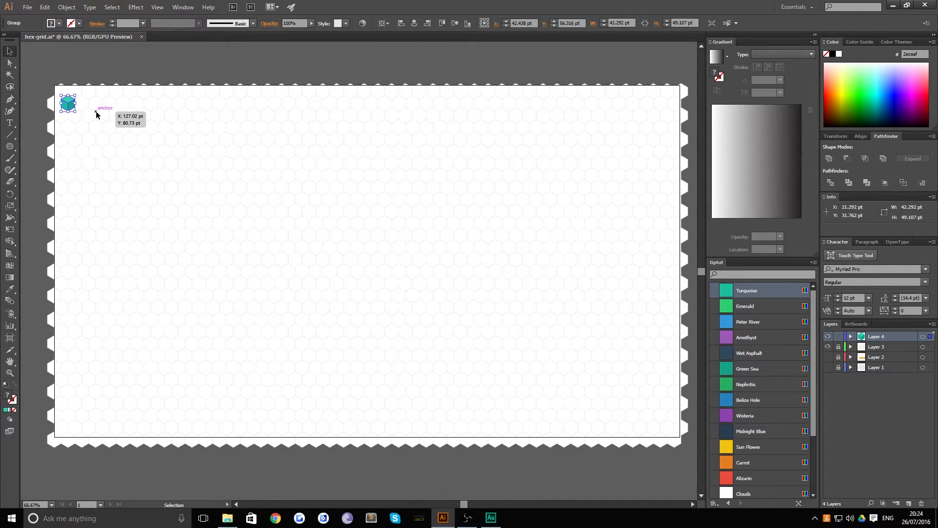
{"action": "mouse_move", "coordinate": [111, 142]}
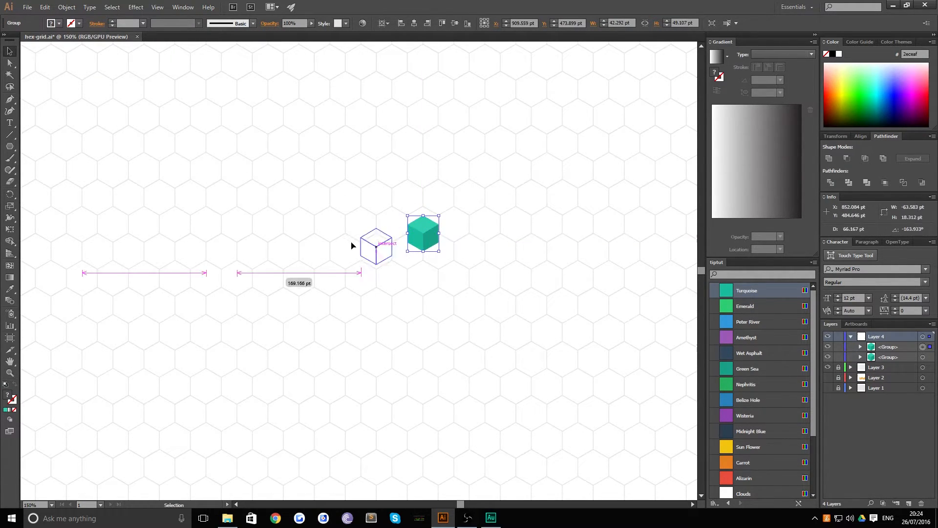
Alt-drag a copy of the teal cube and start the tall pillar's faces with the Pen tool.
{"action": "left_click_drag", "start_coordinate": [423, 232], "coordinate": [283, 251]}
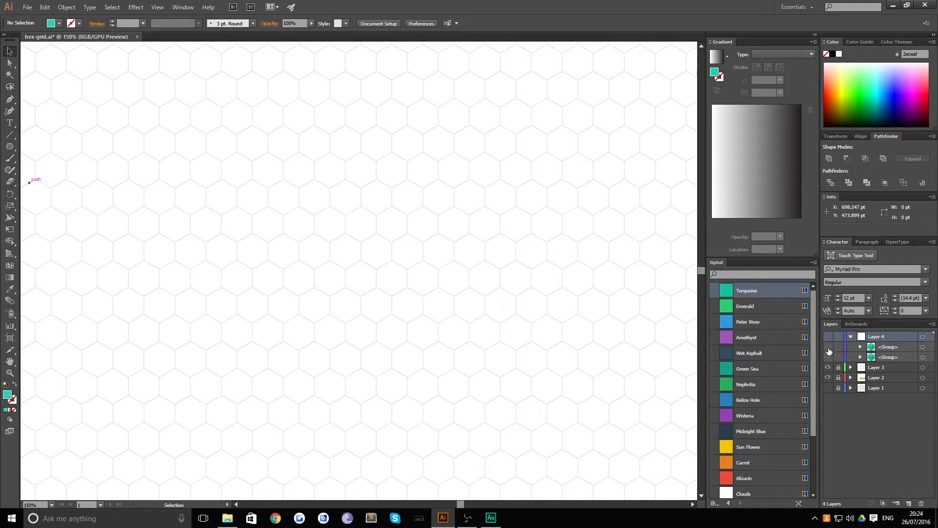
{"action": "left_click", "coordinate": [851, 337]}
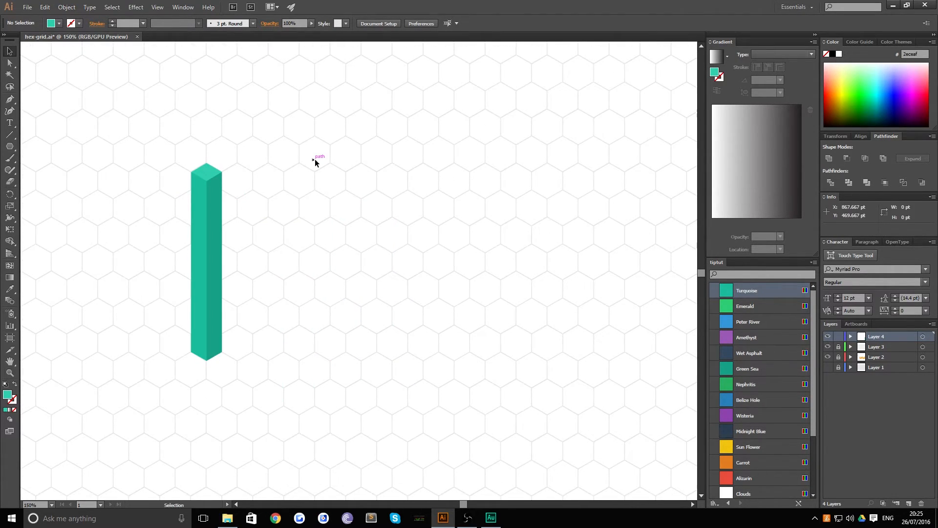
{"action": "mouse_move", "coordinate": [338, 156]}
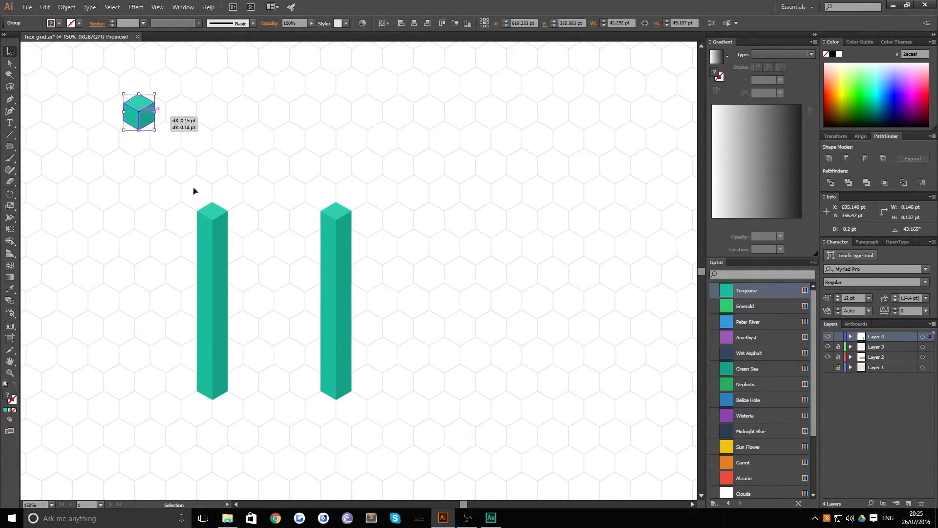
Drag a cube copy over and place it against the left pillar's side.
{"action": "left_click_drag", "start_coordinate": [139, 111], "coordinate": [263, 285]}
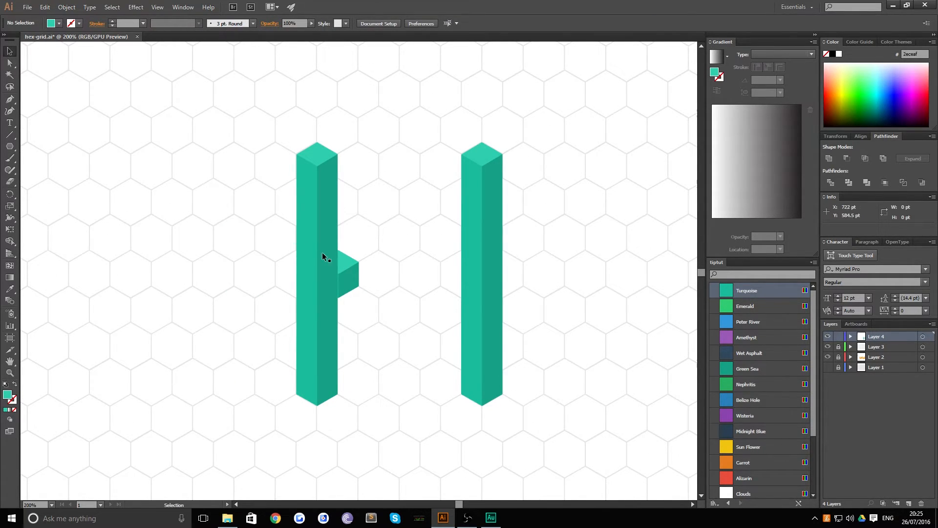
{"action": "left_click_drag", "start_coordinate": [344, 276], "coordinate": [338, 275]}
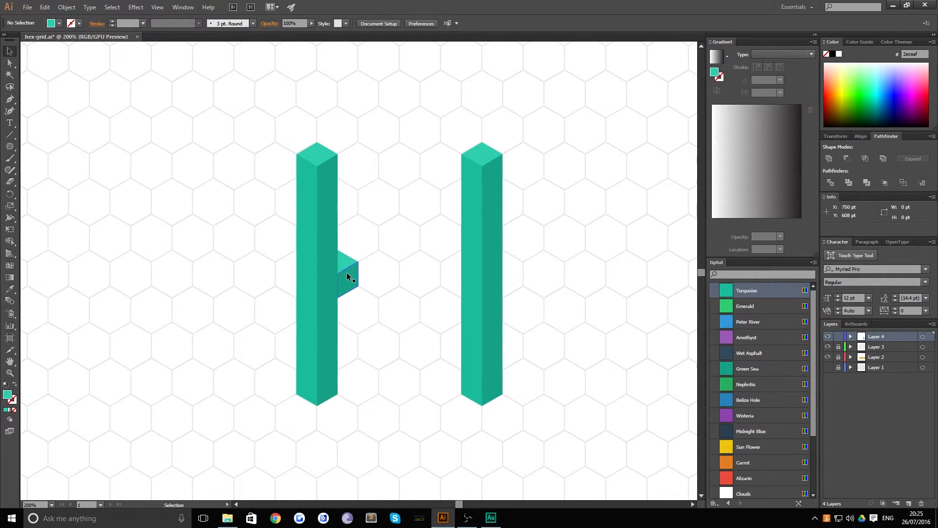
{"action": "left_click", "coordinate": [346, 282]}
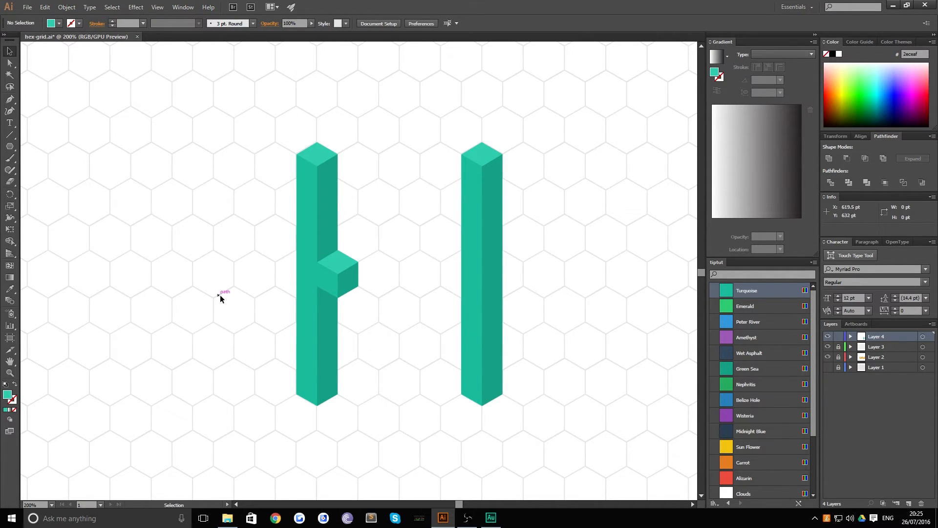
Adjust the cube's faces so it joins the middle of the left pillar.
{"action": "left_click", "coordinate": [338, 275]}
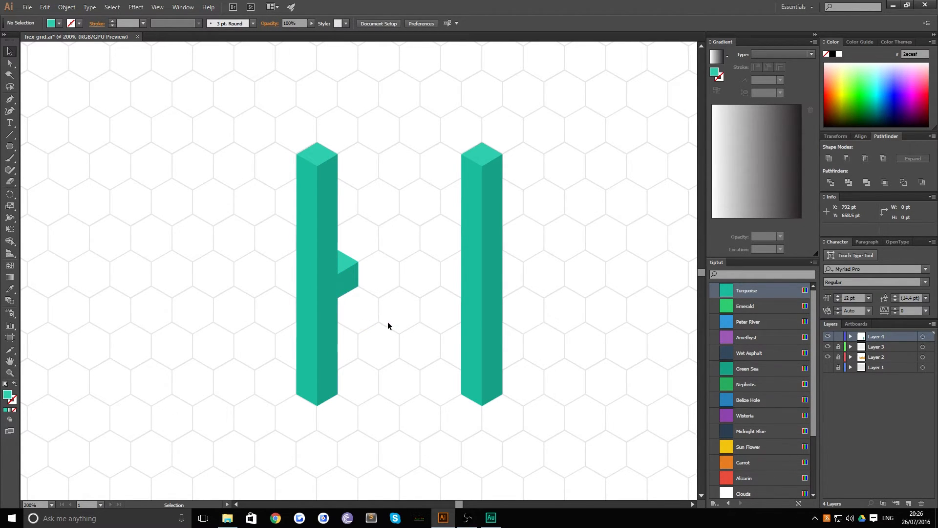
{"action": "left_click", "coordinate": [338, 277]}
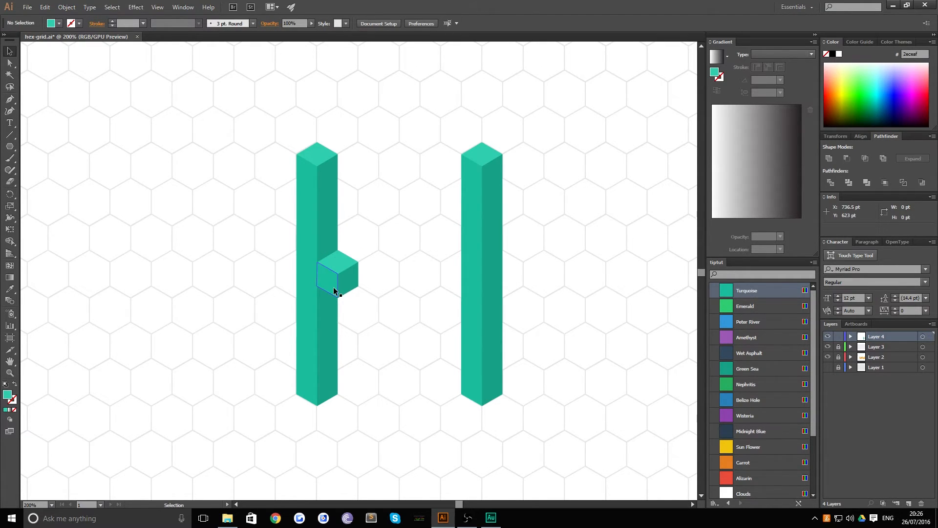
{"action": "left_click_drag", "start_coordinate": [335, 276], "coordinate": [344, 266]}
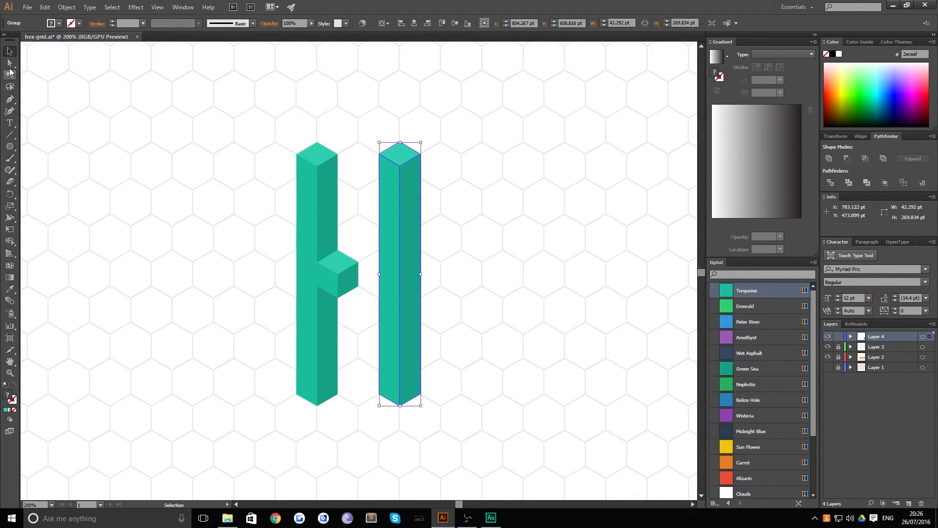
Shorten the right pillar by pulling its top anchors down with Direct Selection.
{"action": "left_click", "coordinate": [8, 63]}
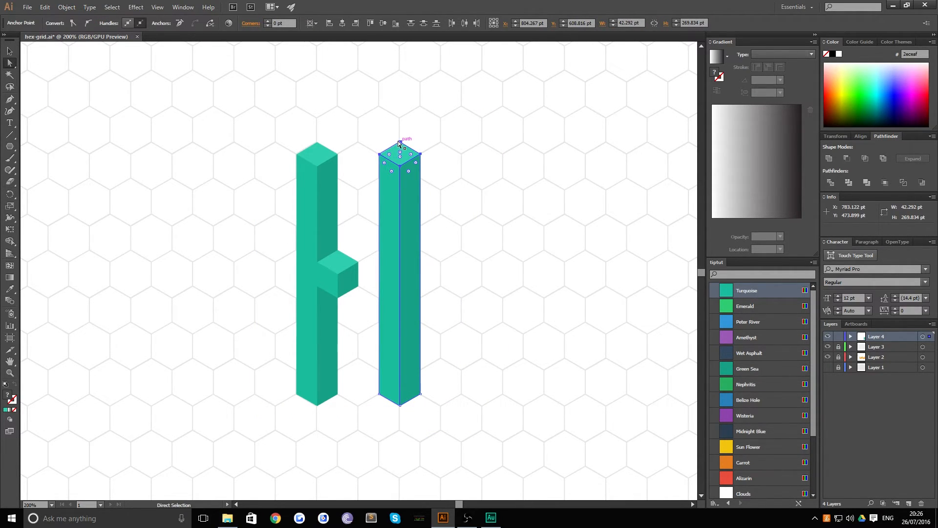
{"action": "left_click_drag", "start_coordinate": [400, 144], "coordinate": [399, 296]}
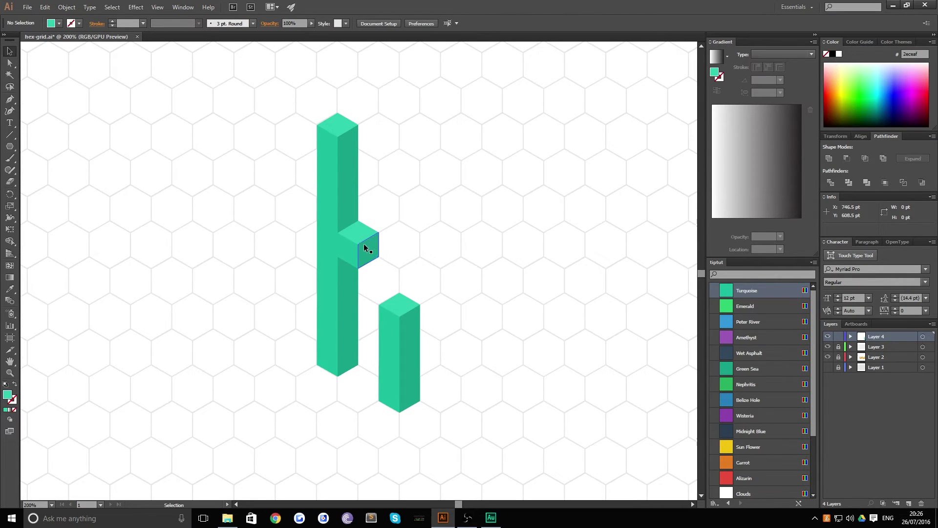
Place a cube copy above the short pillar as the dot of the 'i', then pan to empty space.
{"action": "left_click_drag", "start_coordinate": [364, 248], "coordinate": [403, 277]}
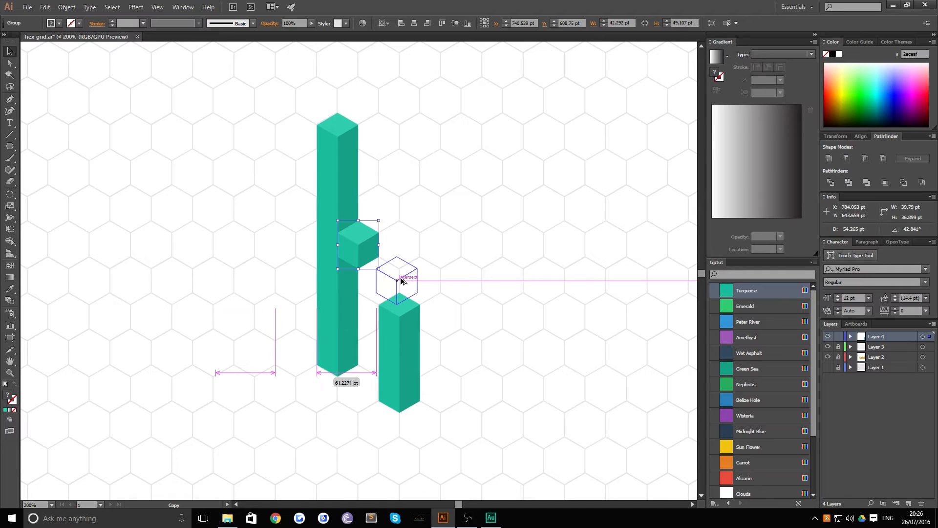
{"action": "left_click_drag", "start_coordinate": [401, 281], "coordinate": [404, 284]}
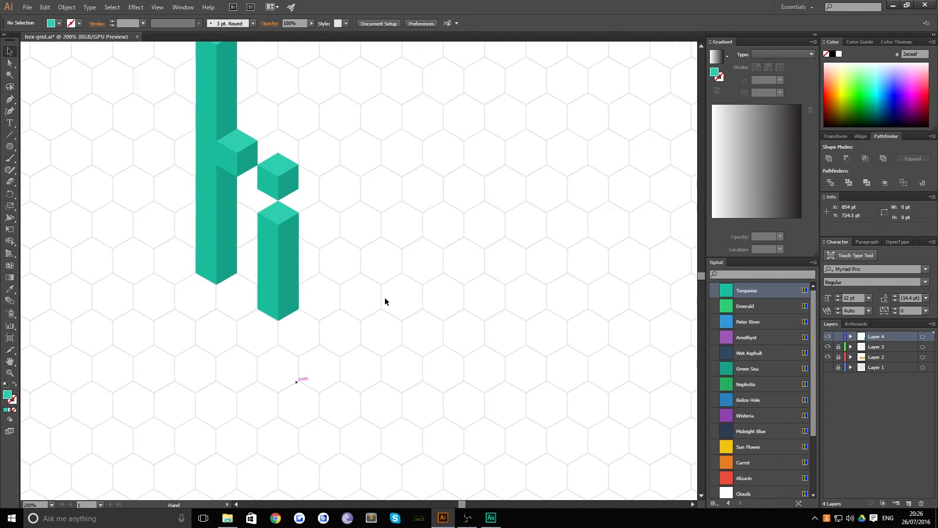
{"action": "left_click_drag", "start_coordinate": [385, 302], "coordinate": [366, 216]}
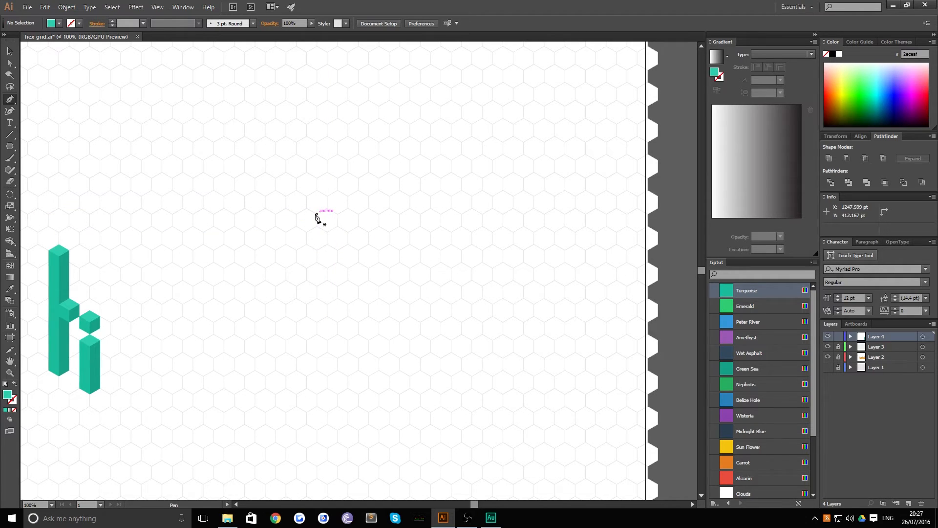
Pen a four-point isometric rhombus on the grid and fill it teal as the slab's top.
{"action": "left_click", "coordinate": [446, 149]}
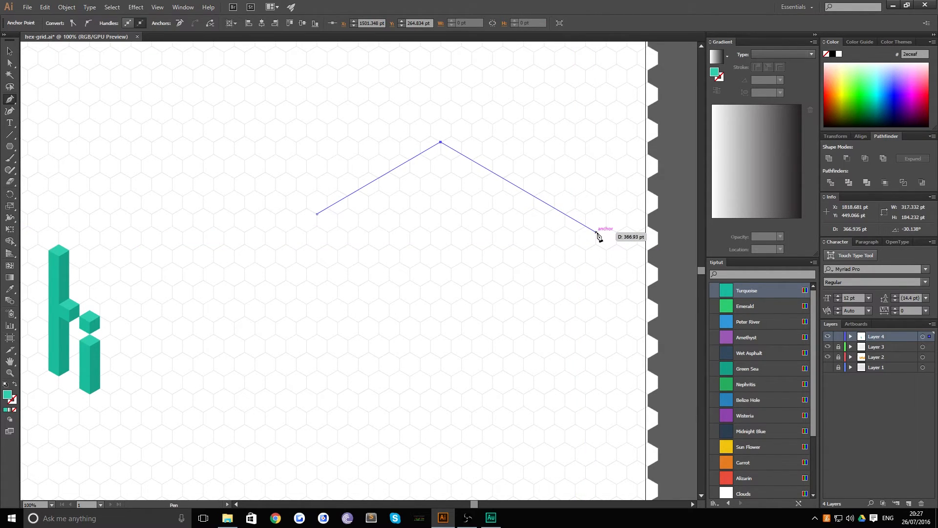
{"action": "left_click_drag", "start_coordinate": [598, 237], "coordinate": [598, 198]}
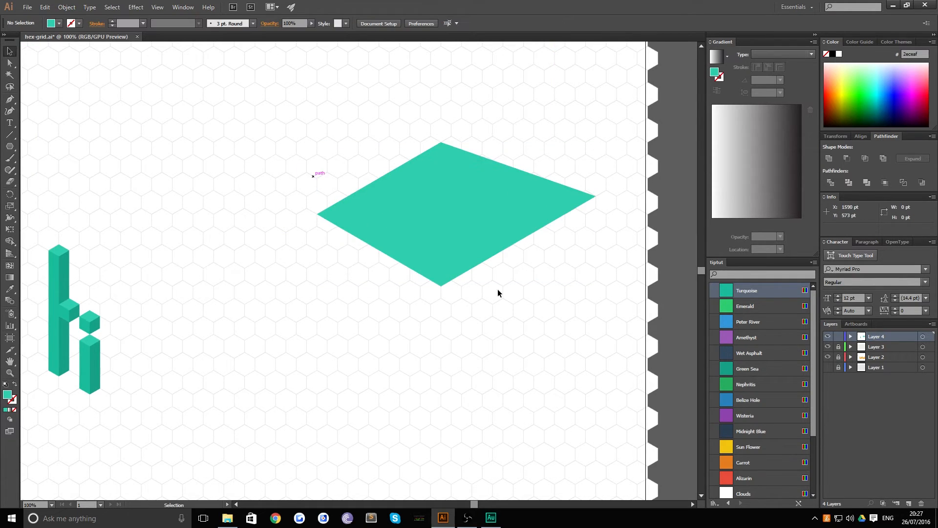
{"action": "left_click", "coordinate": [438, 251]}
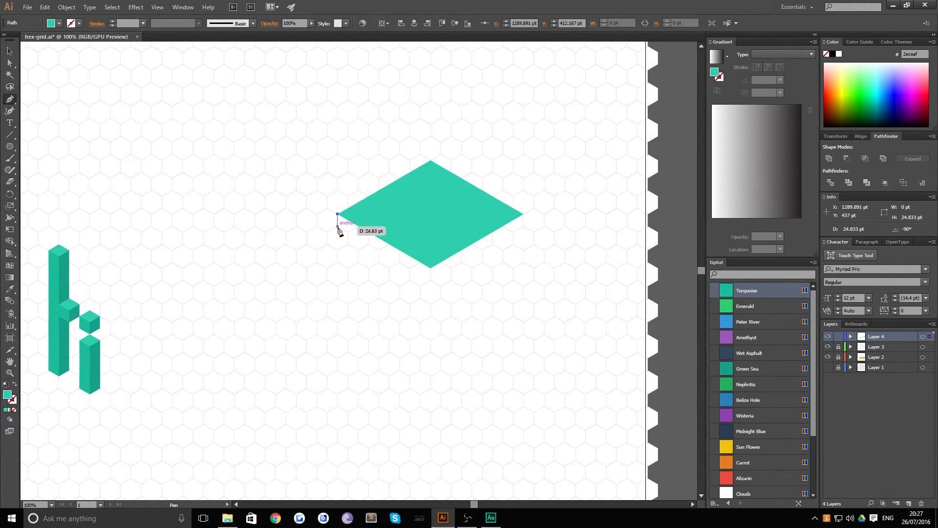
Pen the slab's left face and stepped right face in the darker Green Sea swatch.
{"action": "left_click_drag", "start_coordinate": [338, 225], "coordinate": [431, 281]}
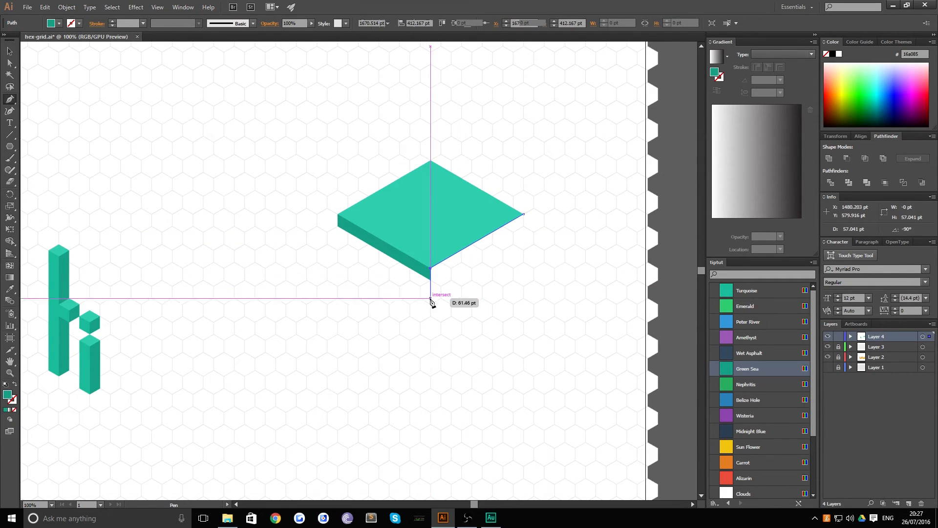
{"action": "left_click_drag", "start_coordinate": [430, 303], "coordinate": [524, 256]}
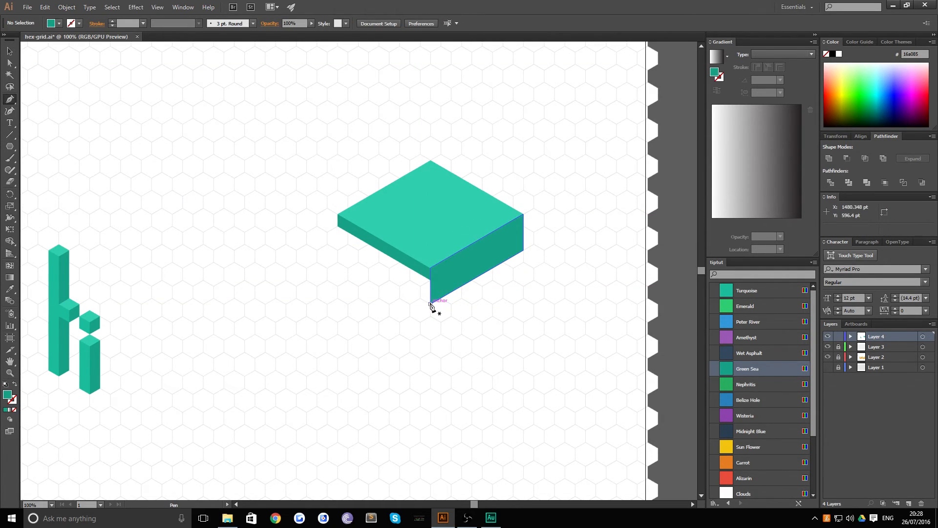
{"action": "left_click_drag", "start_coordinate": [430, 302], "coordinate": [401, 268]}
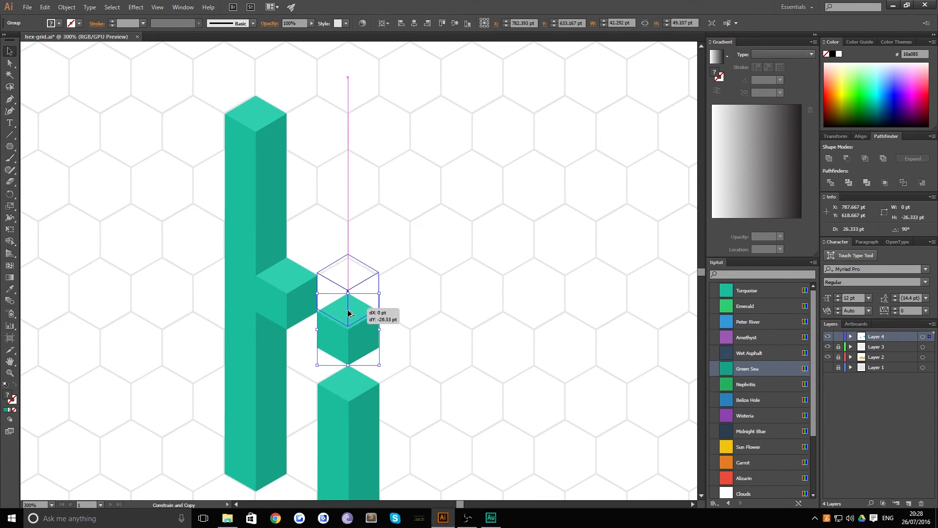
Shift+Alt-drag the dot cube upward for a clear gap, zoom out and pan the slab into view.
{"action": "left_click_drag", "start_coordinate": [349, 321], "coordinate": [349, 293]}
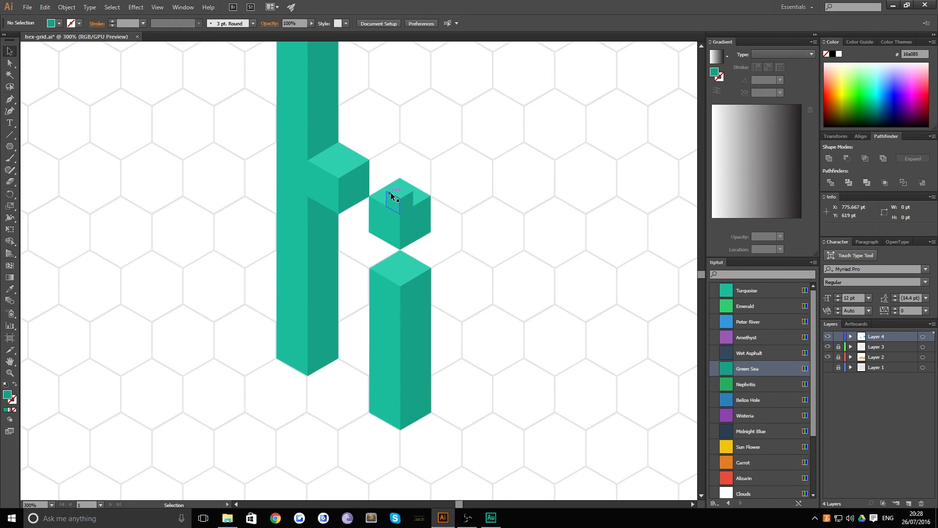
{"action": "key", "text": "Ctrl+-"}
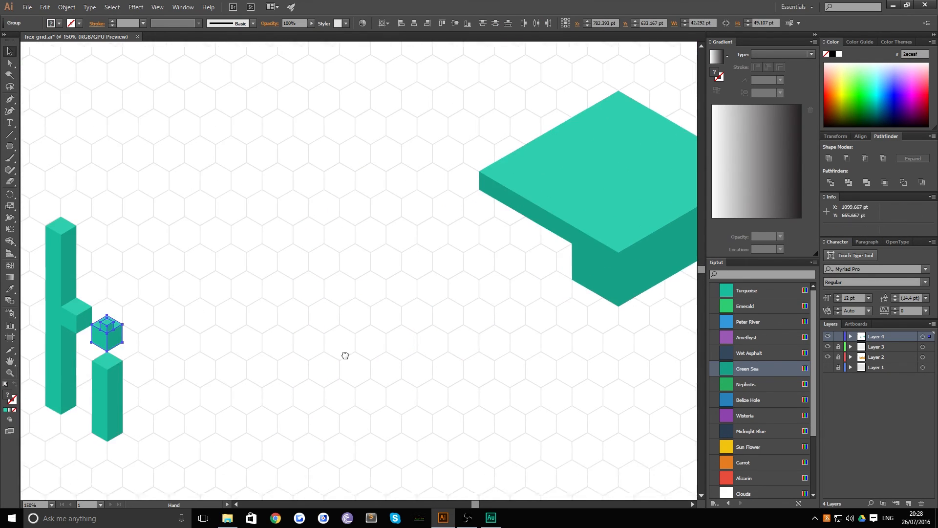
{"action": "left_click_drag", "start_coordinate": [107, 332], "coordinate": [543, 223]}
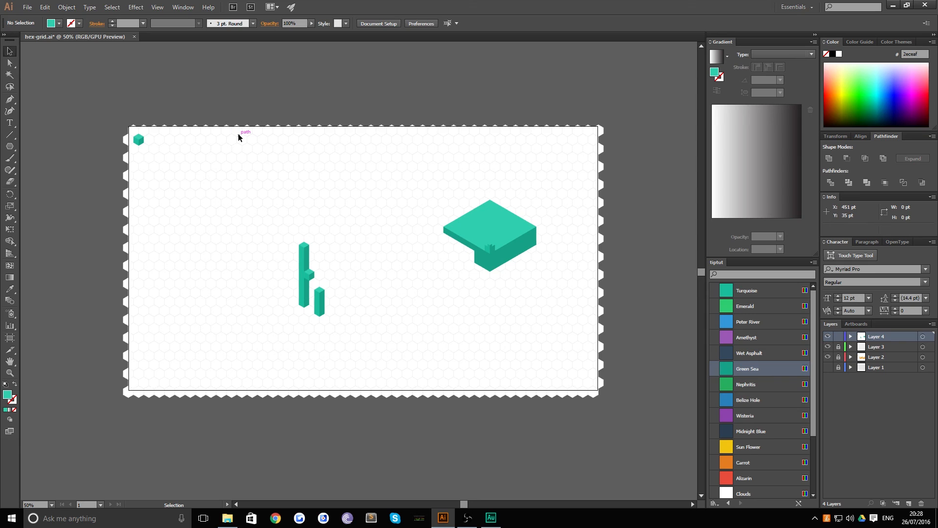
{"action": "mouse_move", "coordinate": [322, 129]}
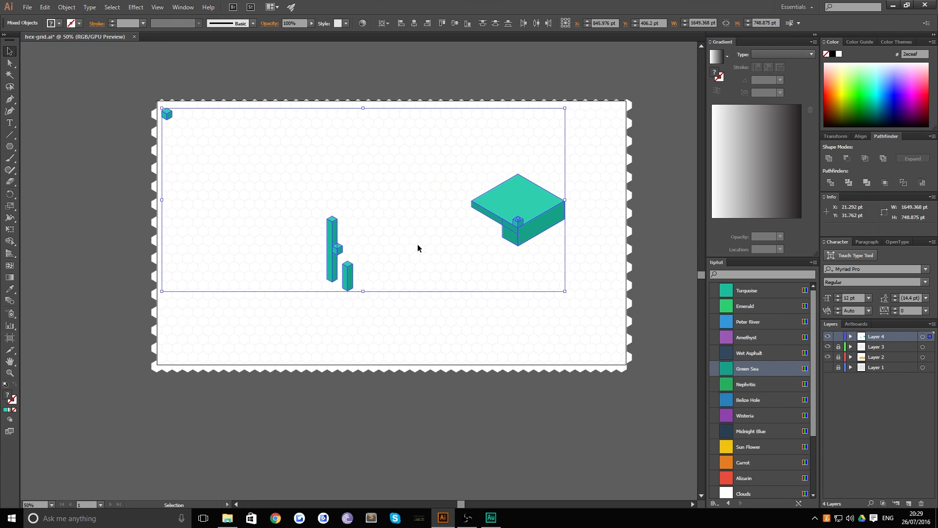
{"action": "mouse_move", "coordinate": [377, 300]}
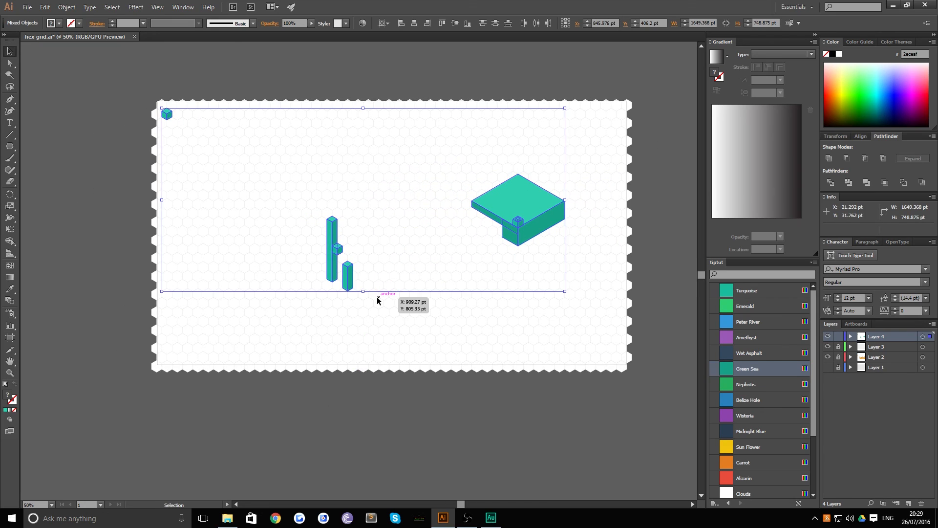